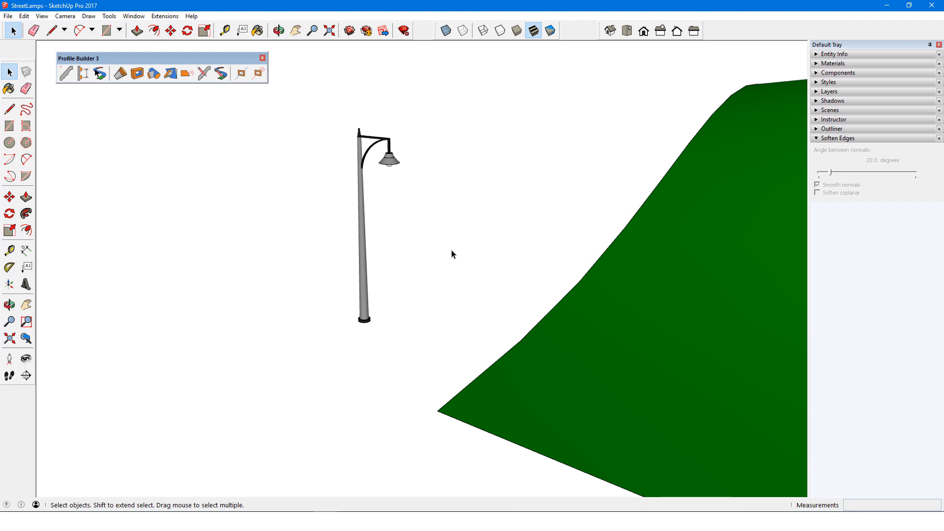
{"action": "mouse_move", "coordinate": [221, 112]}
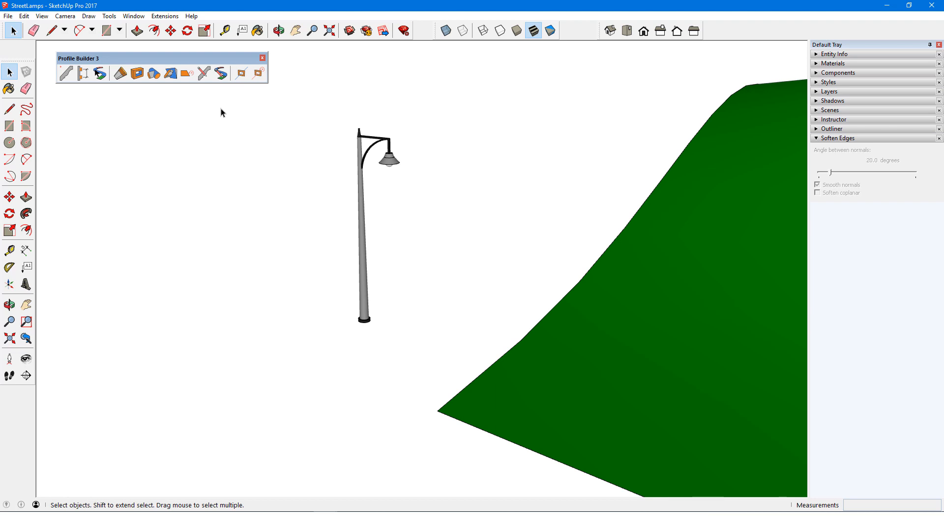
- Show Model Info, then relocate the lamp post's axes origin to the centre of its base via Change Axes
{"action": "left_click", "coordinate": [133, 16]}
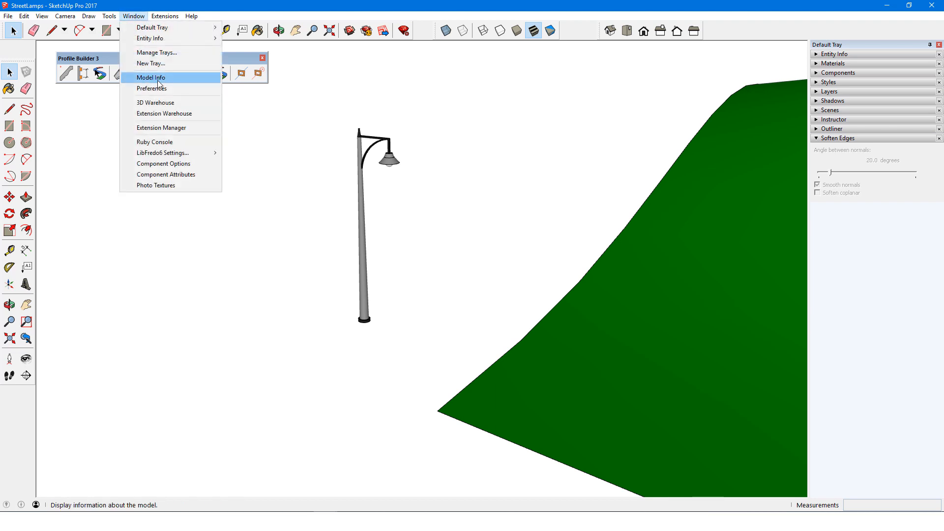
{"action": "left_click", "coordinate": [151, 77]}
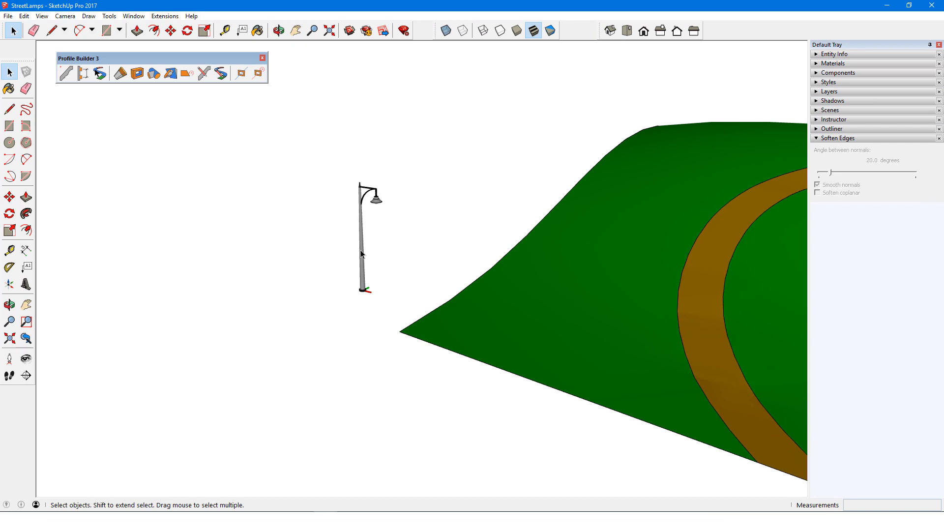
{"action": "right_click", "coordinate": [367, 247]}
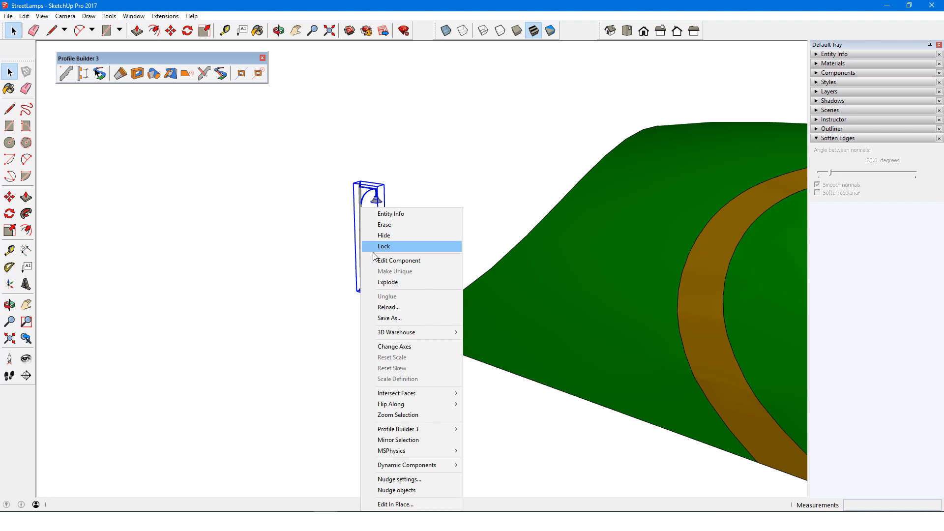
{"action": "left_click", "coordinate": [396, 346]}
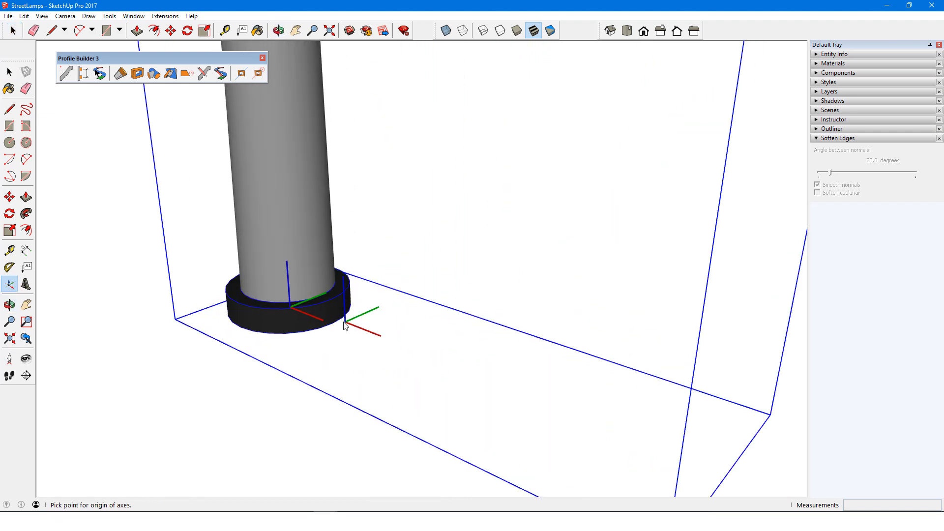
{"action": "left_click", "coordinate": [290, 306]}
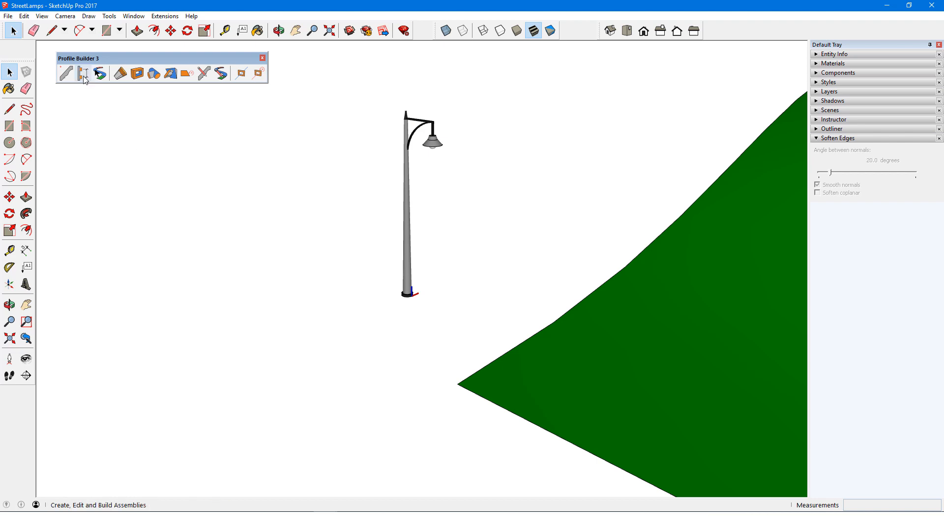
- Add a 'Street Lamp' component to the assembly, picking the lamp post from the model
{"action": "left_click", "coordinate": [83, 72]}
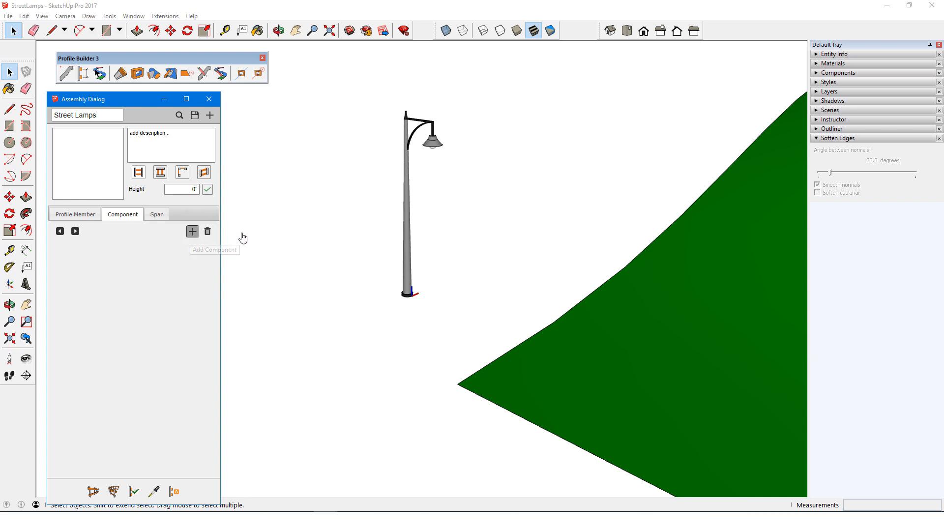
{"action": "left_click", "coordinate": [191, 231]}
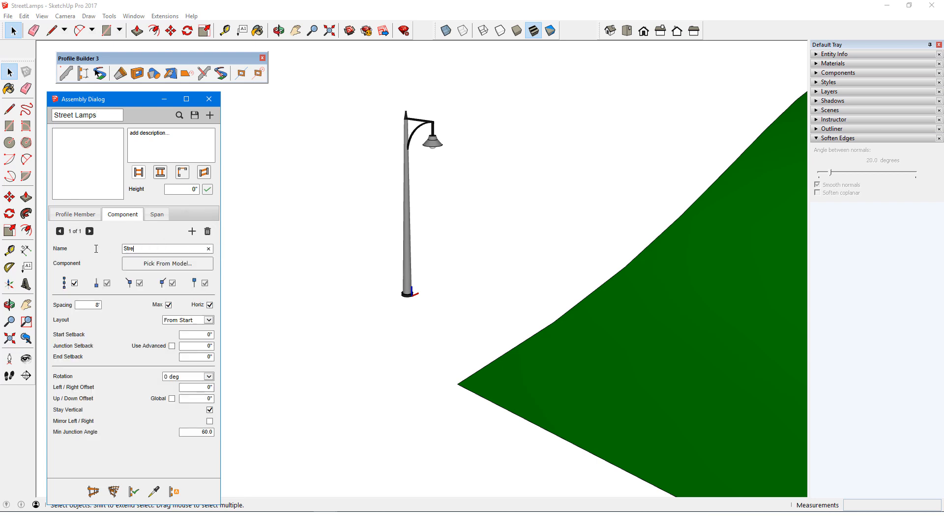
{"action": "type", "text": "Street Lamp"}
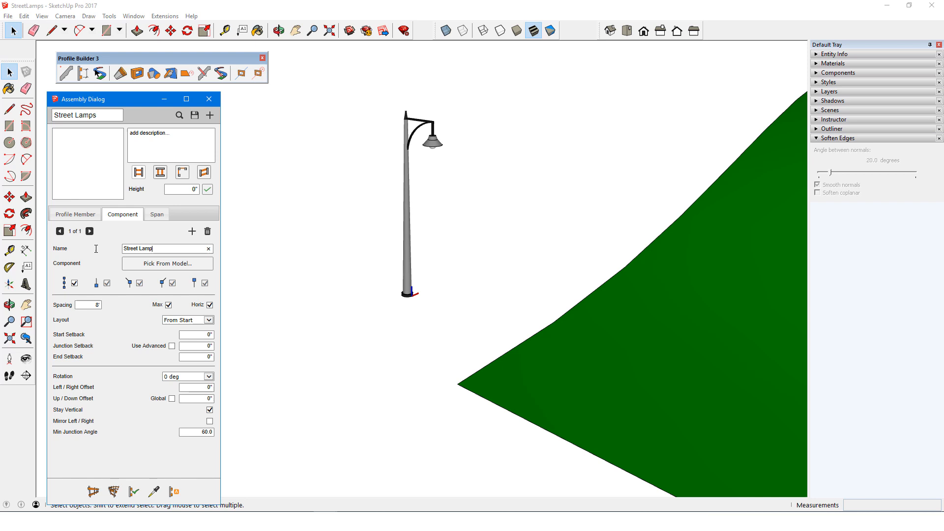
{"action": "left_click", "coordinate": [167, 263]}
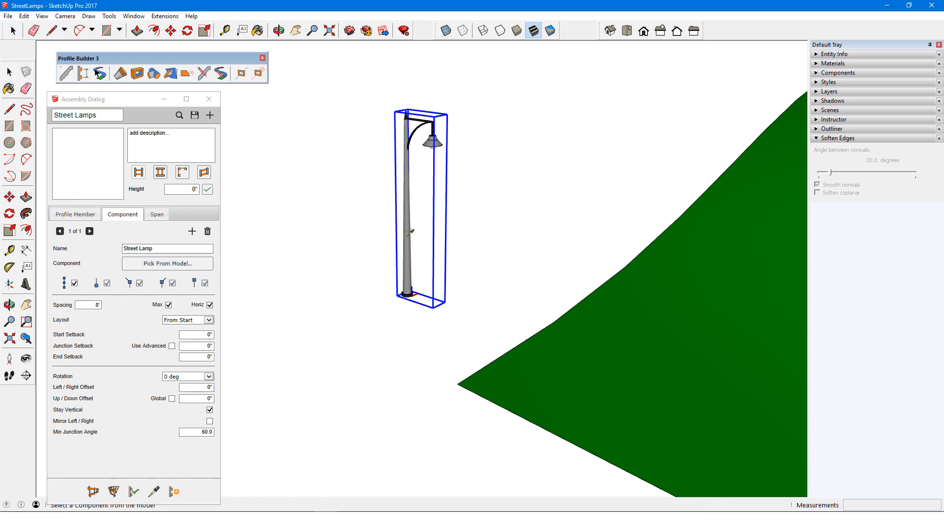
{"action": "left_click", "coordinate": [167, 263]}
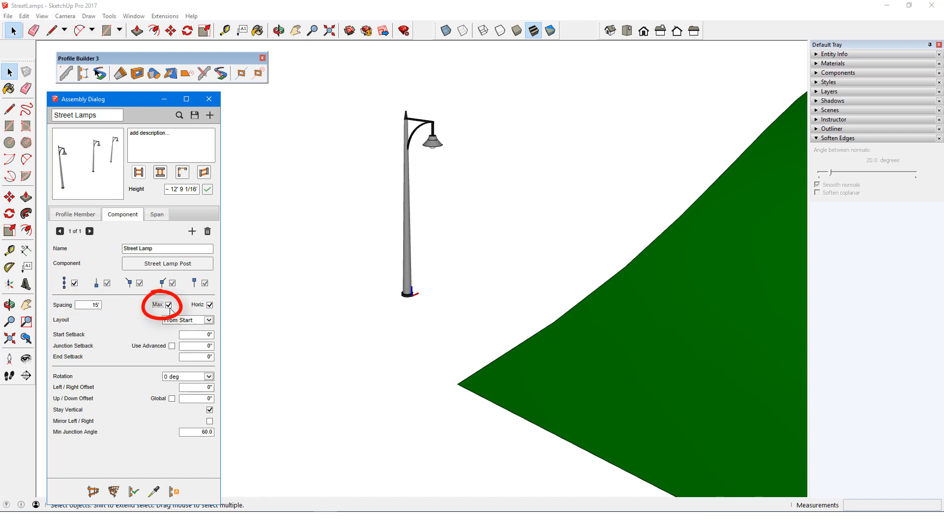
- Set the 15' spacing as exact rather than maximum and not measured horizontally
{"action": "left_click", "coordinate": [168, 305]}
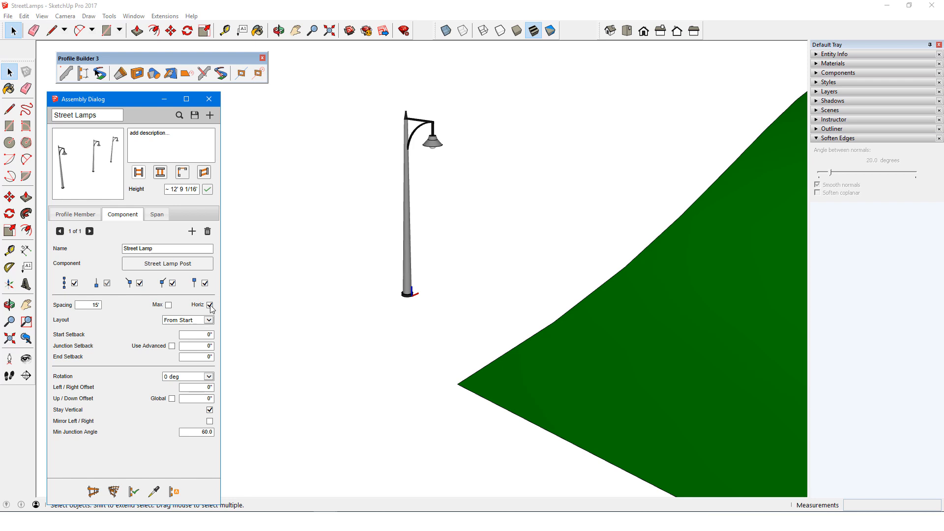
{"action": "left_click", "coordinate": [211, 305]}
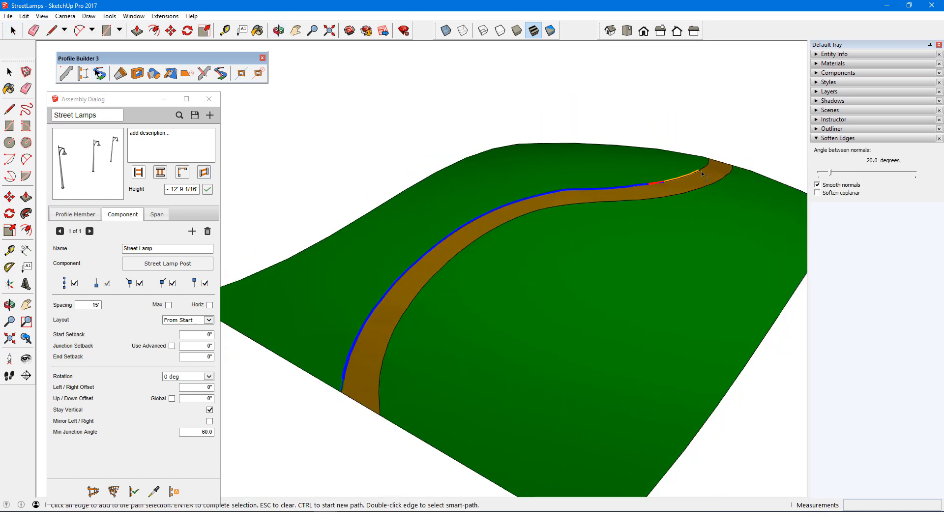
- Build lamps along the path edge with maximum spacing and Stay Vertical off so they tilt with terrain
{"action": "left_click", "coordinate": [112, 491]}
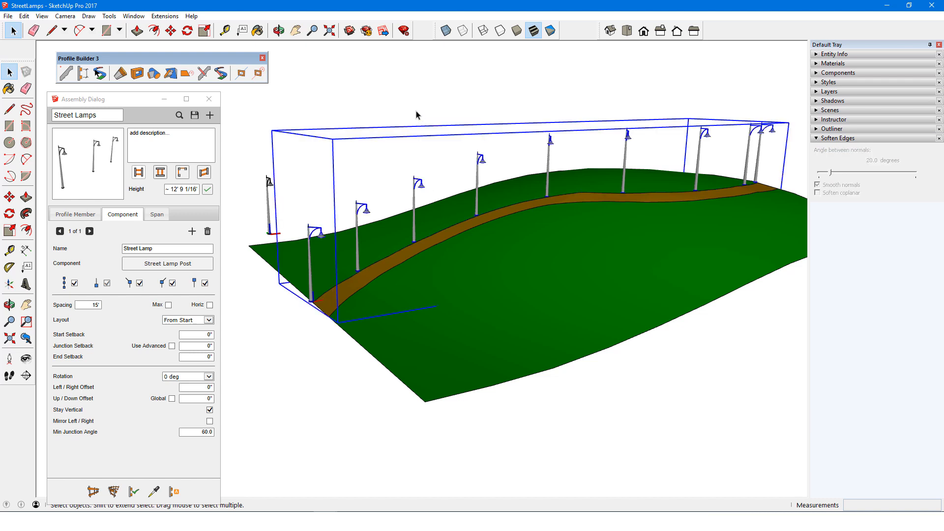
{"action": "left_click", "coordinate": [170, 305]}
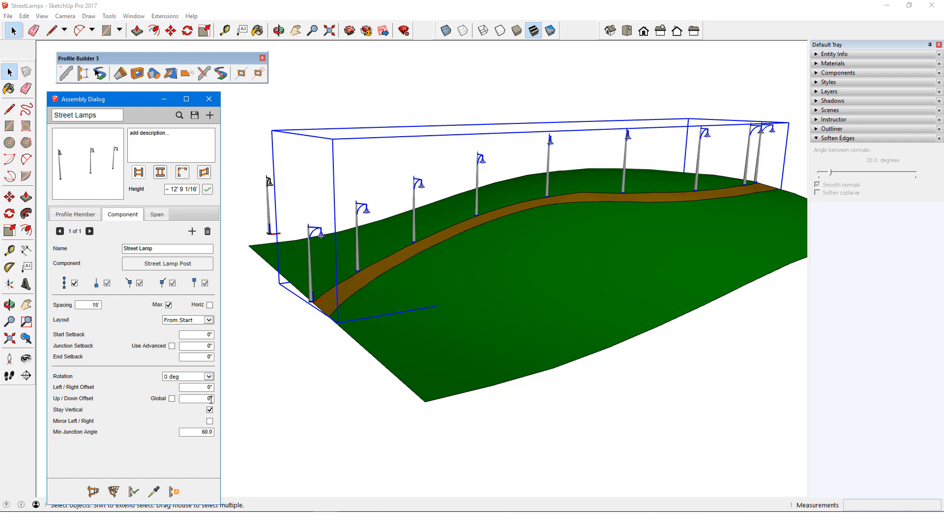
{"action": "left_click", "coordinate": [210, 409]}
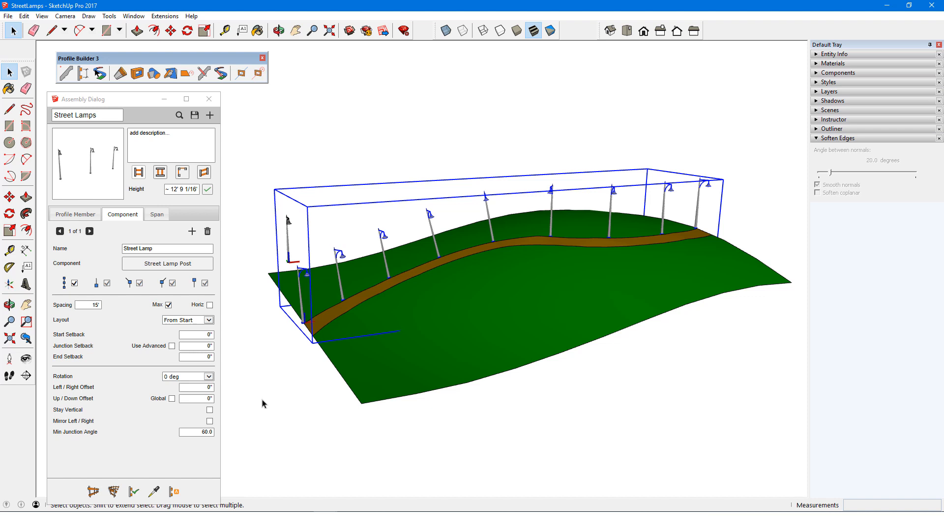
- Turn Stay Vertical on, drop the start and end lamps, lay out From Middle, and set Random rotation
{"action": "left_click", "coordinate": [209, 410]}
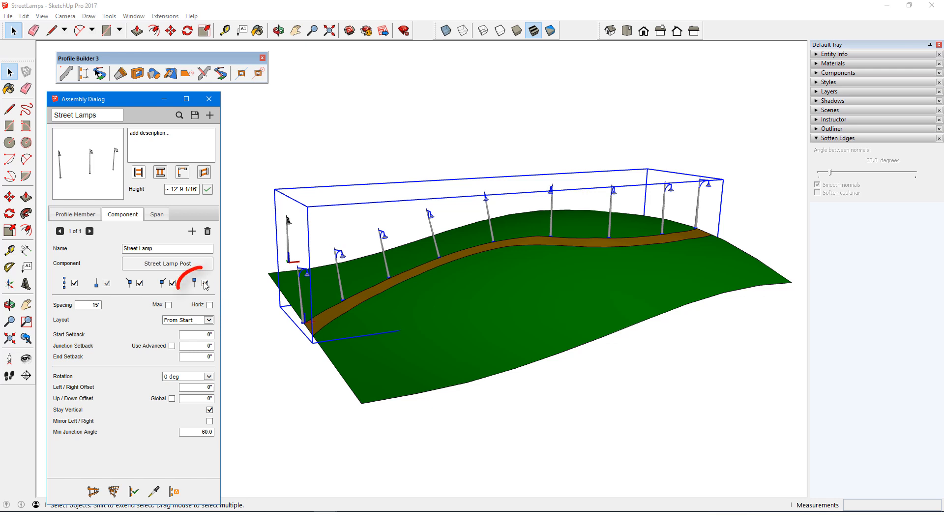
{"action": "left_click", "coordinate": [208, 284]}
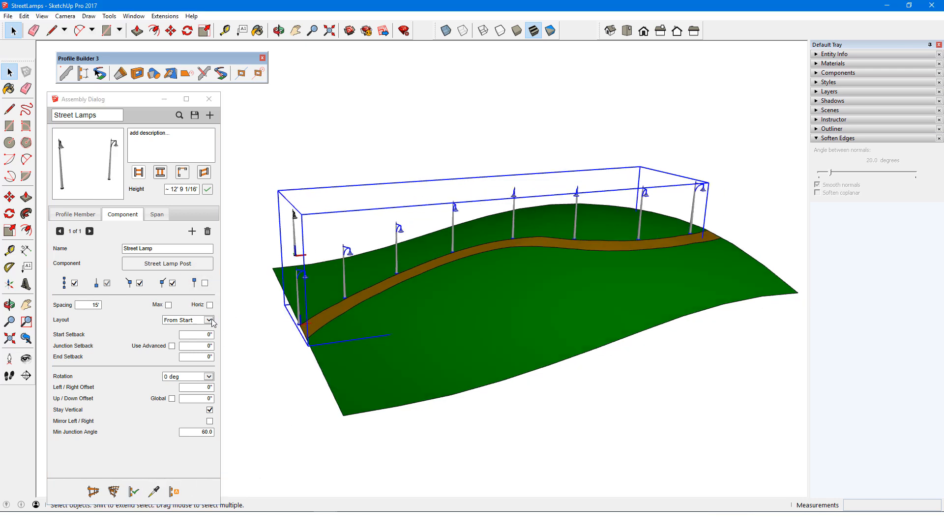
{"action": "left_click", "coordinate": [212, 320]}
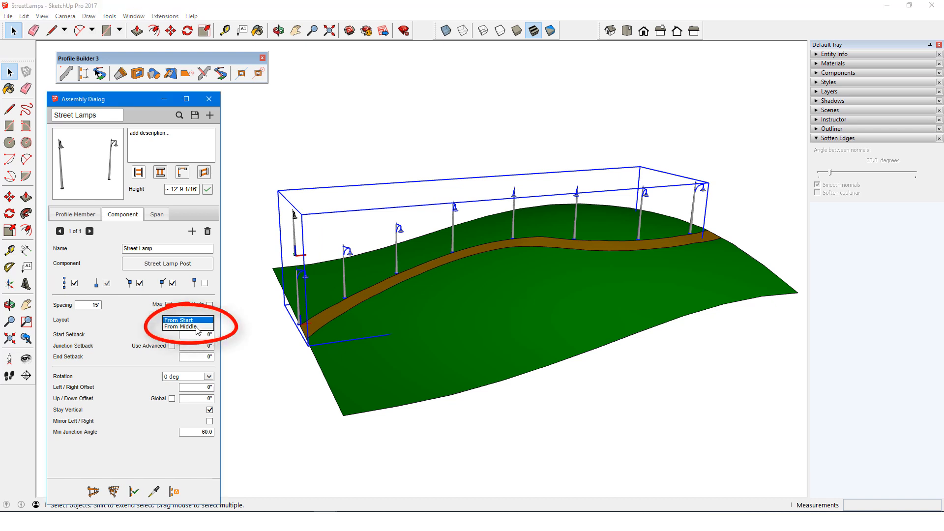
{"action": "left_click", "coordinate": [179, 327]}
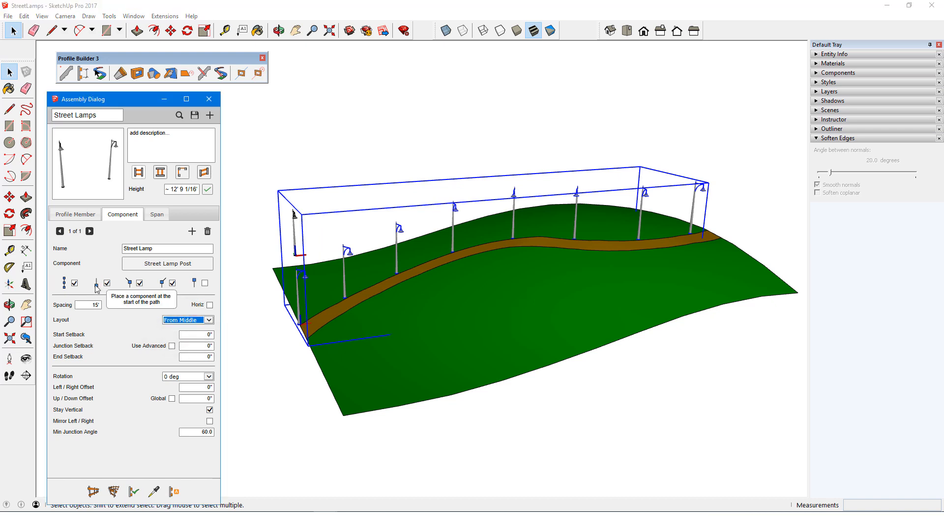
{"action": "left_click", "coordinate": [107, 283]}
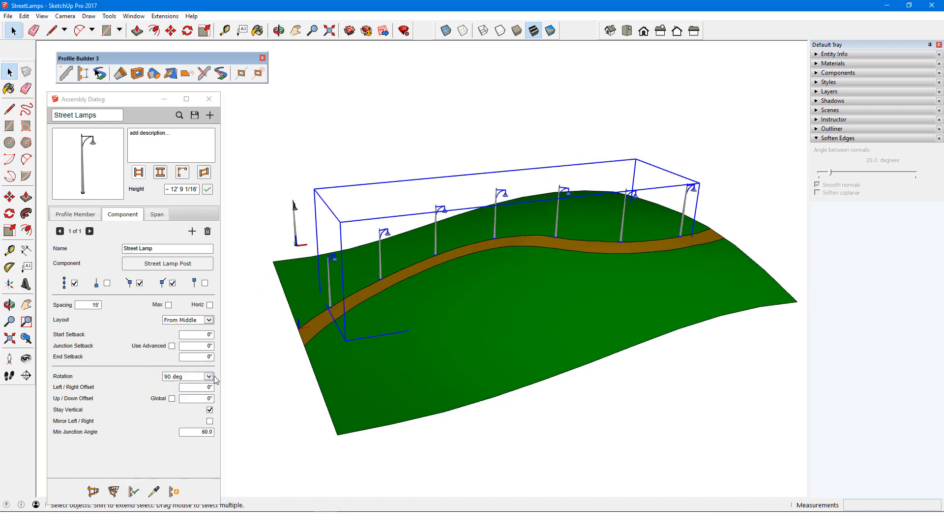
{"action": "left_click", "coordinate": [207, 376]}
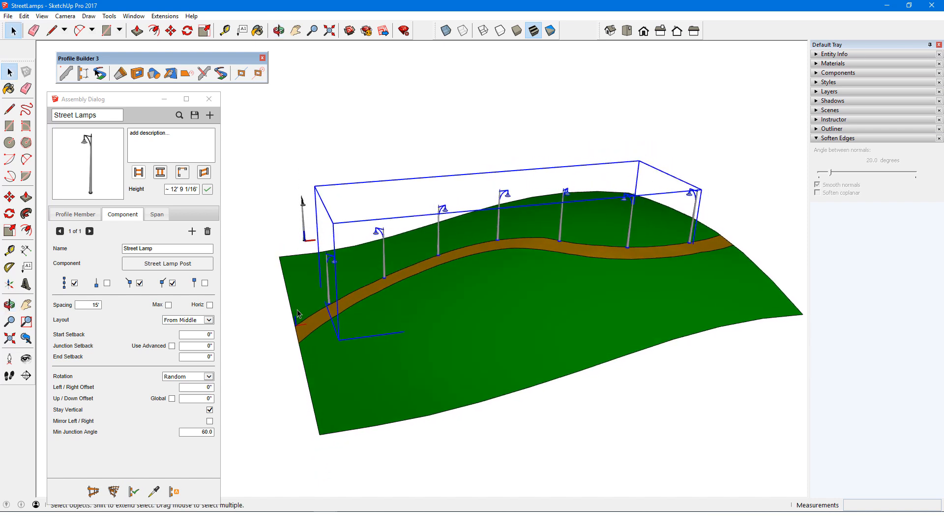
- Return the lamp rotation to 0 degrees
{"action": "left_click", "coordinate": [209, 377]}
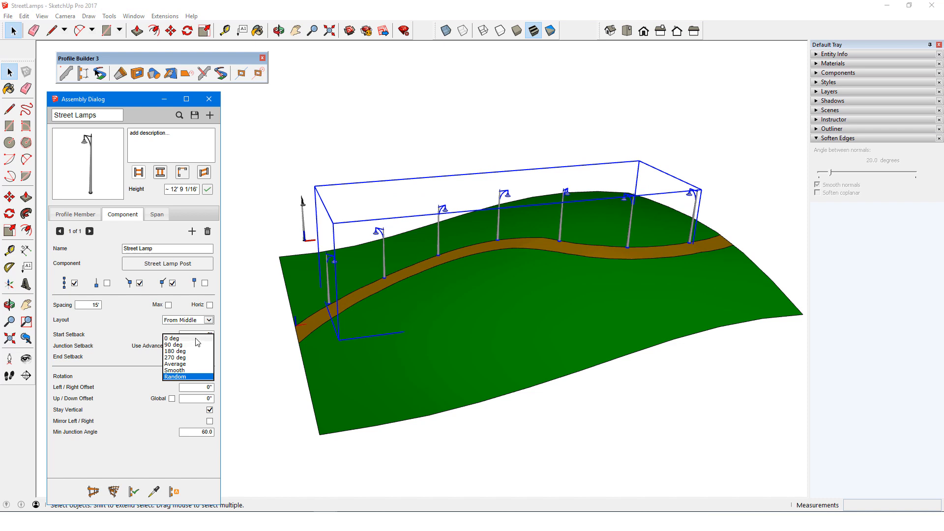
{"action": "left_click", "coordinate": [173, 337]}
{"action": "type", "text": "-6"}
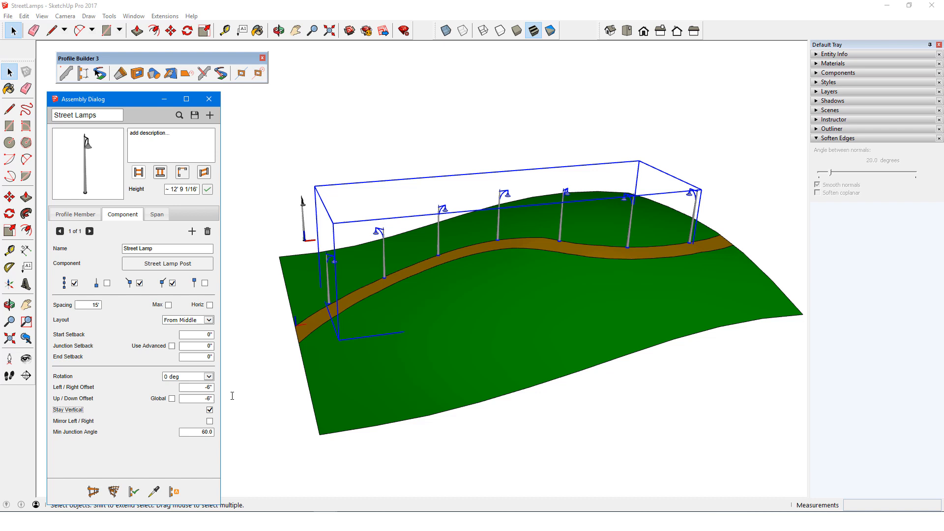
{"action": "mouse_move", "coordinate": [232, 406]}
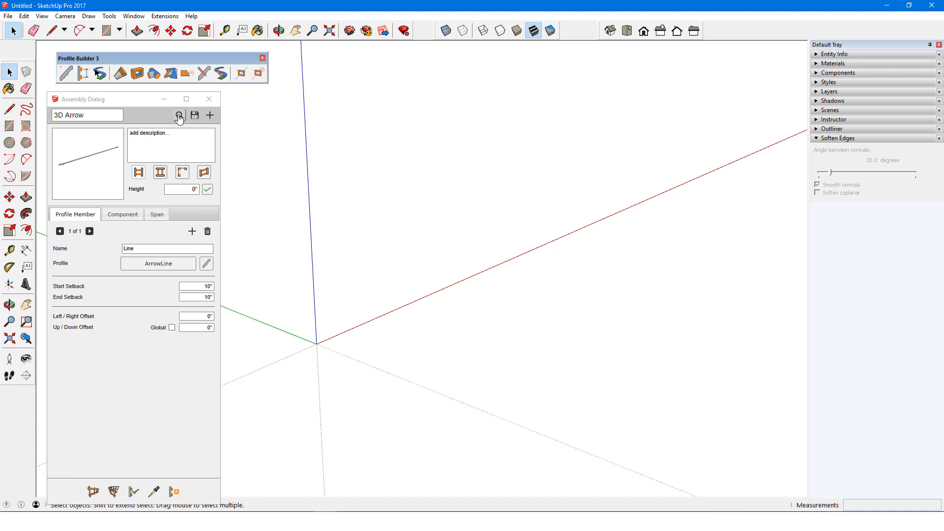
- Load the 2x6 Exterior Wall, draw a zigzag path, and delete its Exterior Sheathing member
{"action": "left_click", "coordinate": [179, 115]}
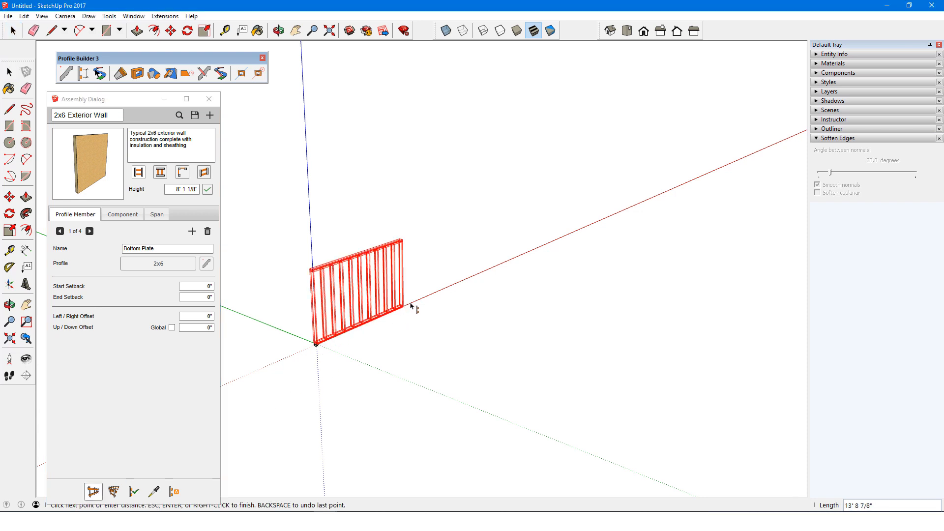
{"action": "left_click", "coordinate": [412, 307]}
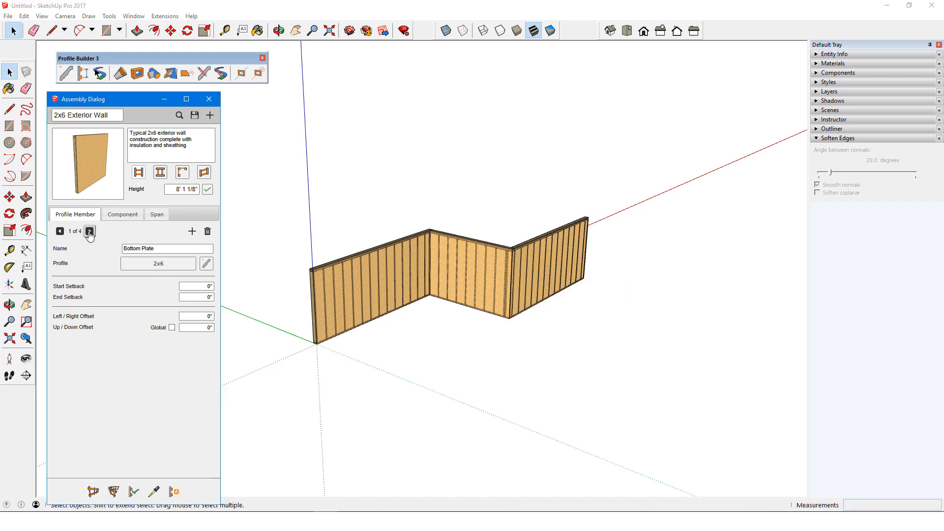
{"action": "left_click", "coordinate": [89, 231]}
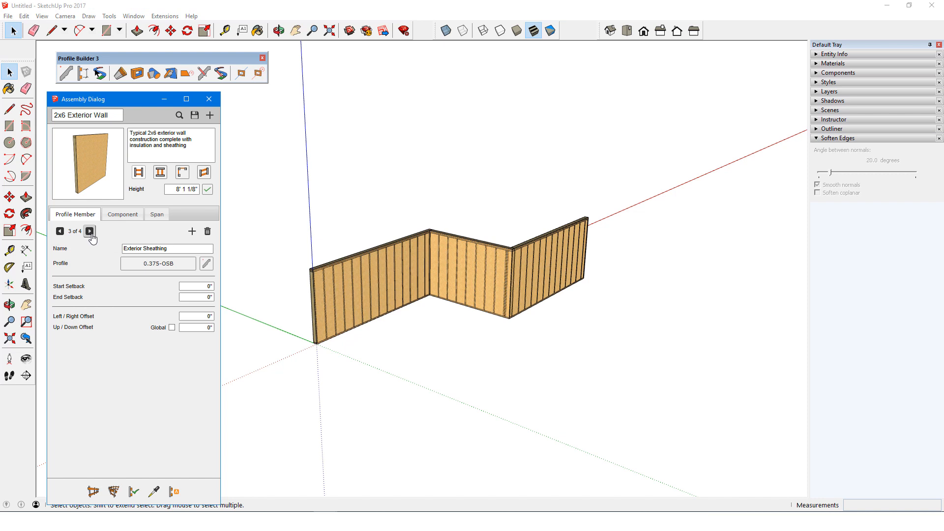
{"action": "mouse_move", "coordinate": [157, 234]}
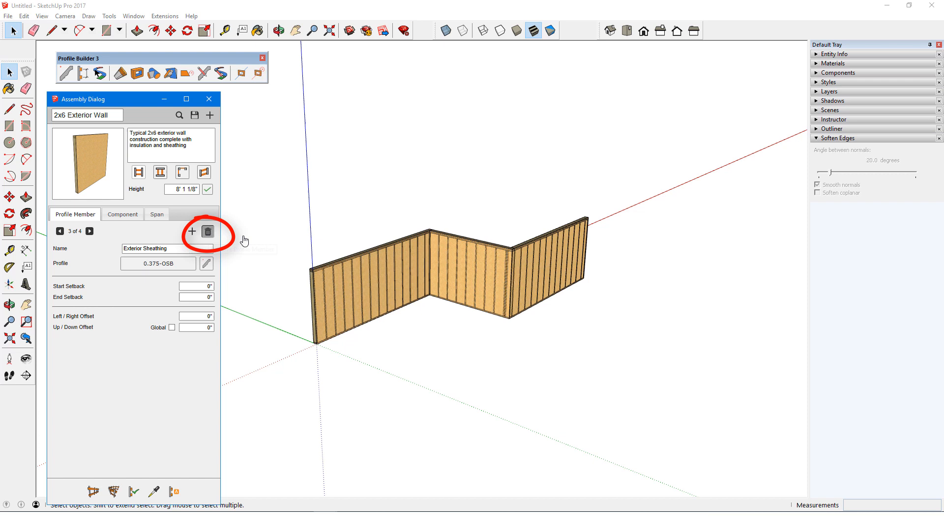
{"action": "left_click", "coordinate": [207, 232]}
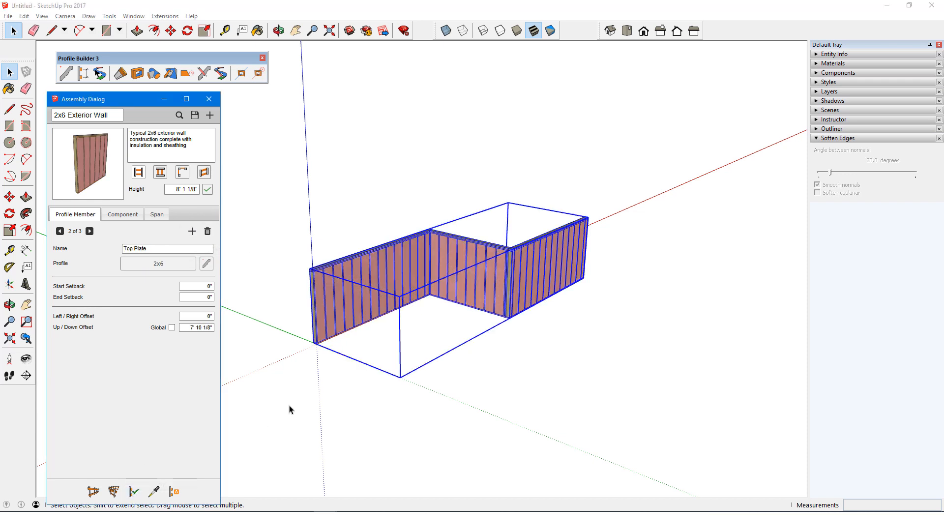
{"action": "left_click", "coordinate": [156, 215]}
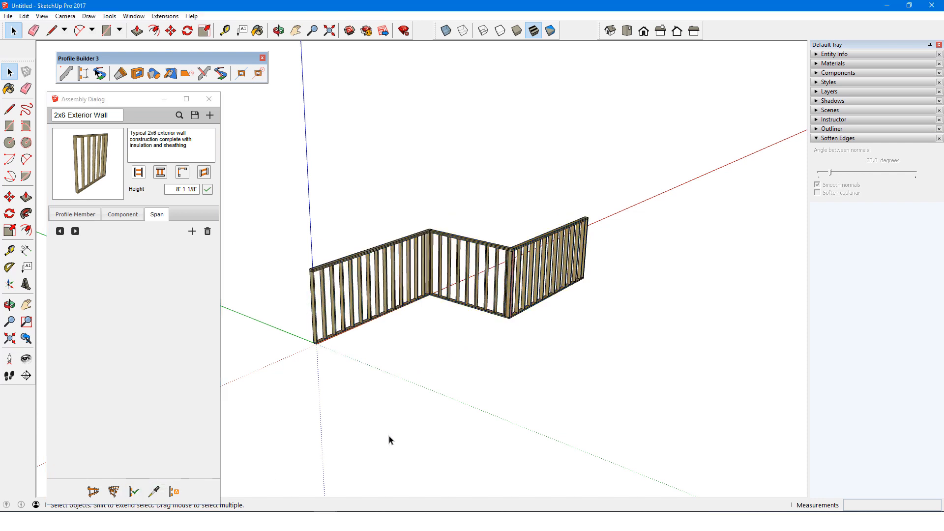
{"action": "left_click", "coordinate": [89, 231]}
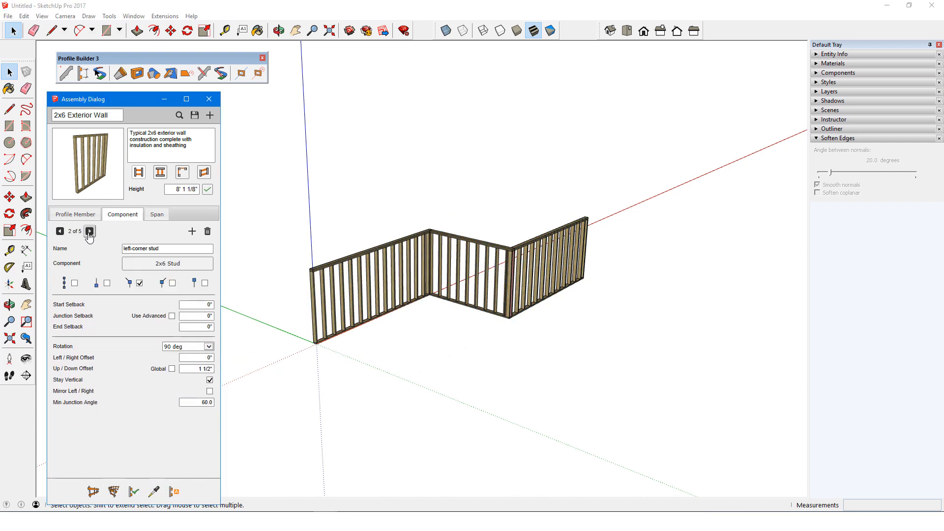
{"action": "left_click", "coordinate": [90, 234]}
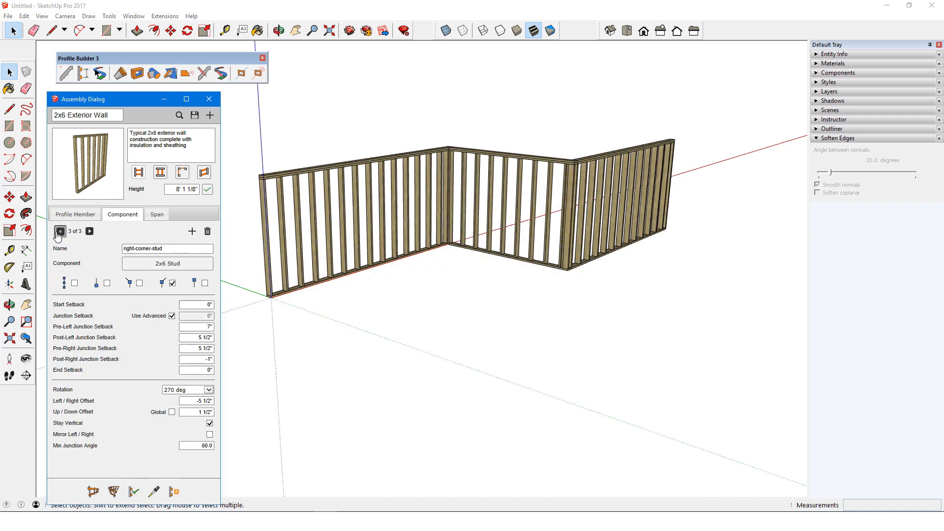
{"action": "left_click", "coordinate": [58, 231]}
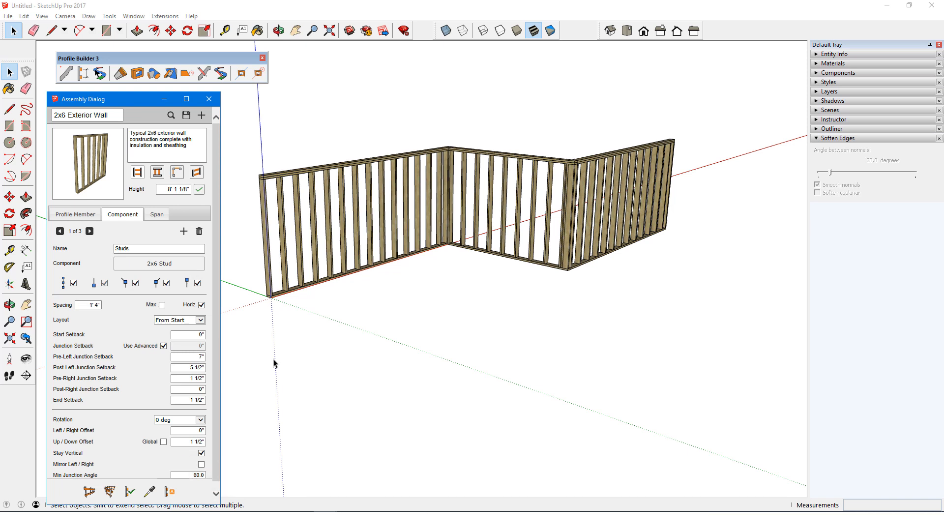
{"action": "left_click", "coordinate": [89, 231]}
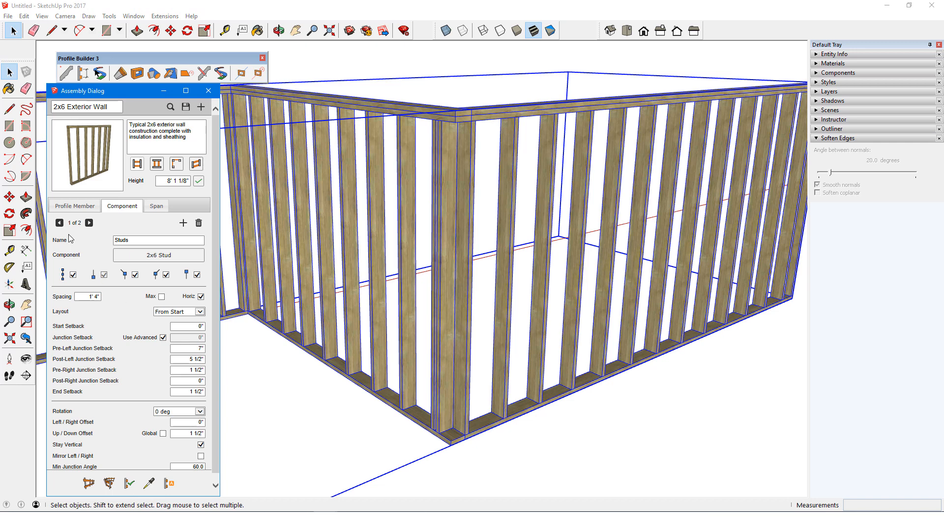
{"action": "left_click", "coordinate": [90, 223]}
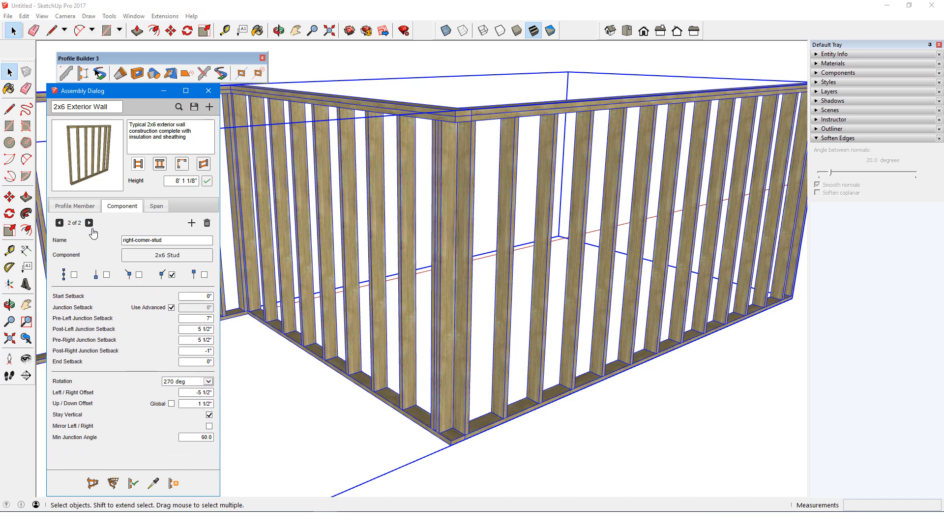
{"action": "left_click", "coordinate": [59, 223]}
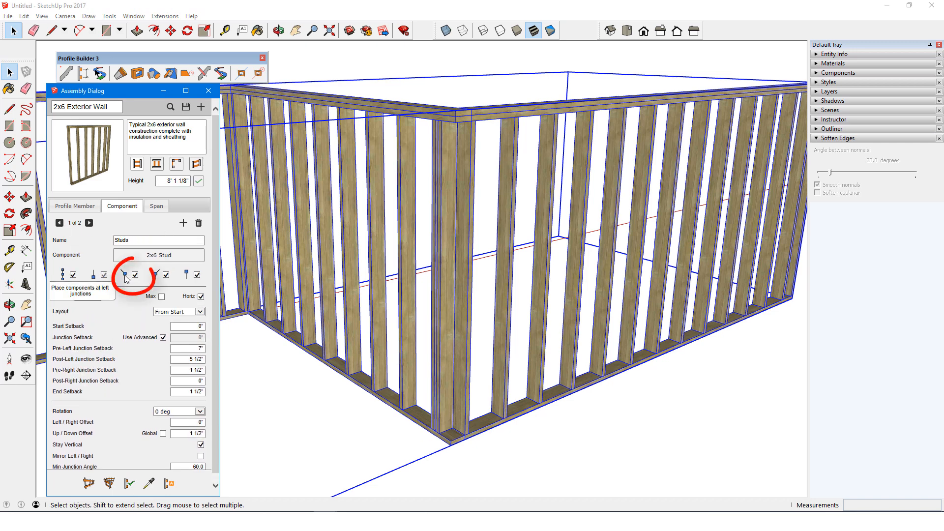
{"action": "left_click", "coordinate": [125, 275]}
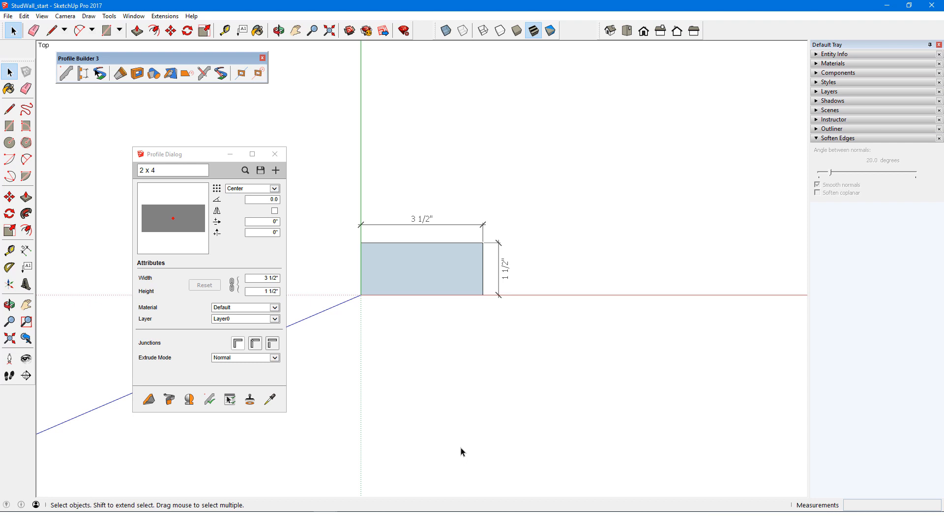
- Anchor the 2x4 profile Bottom-Right with Wood Plates material and begin a new Stud Wall assembly
{"action": "left_click", "coordinate": [249, 188]}
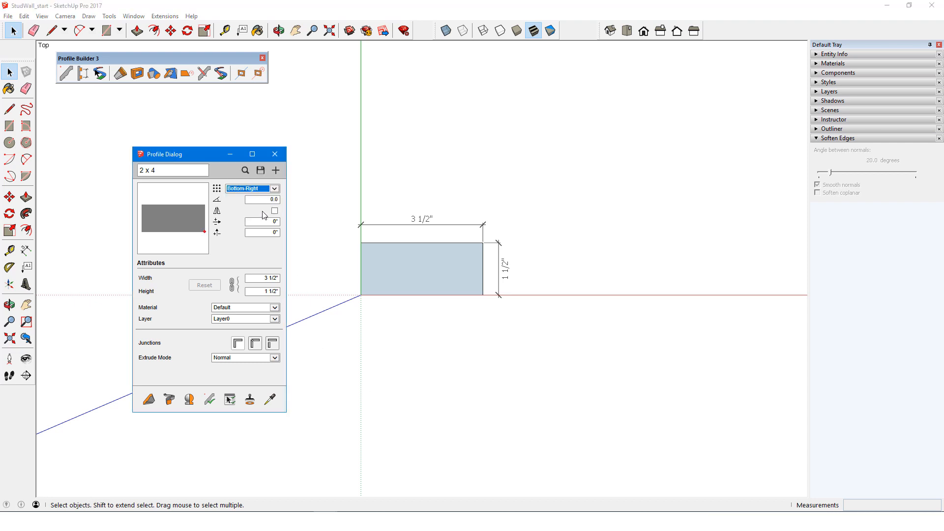
{"action": "left_click", "coordinate": [244, 307]}
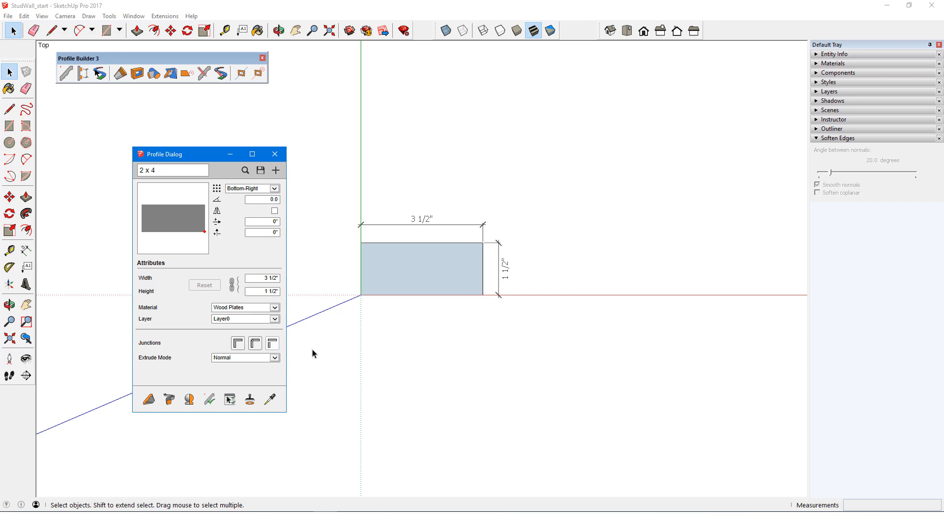
{"action": "left_click", "coordinate": [149, 399]}
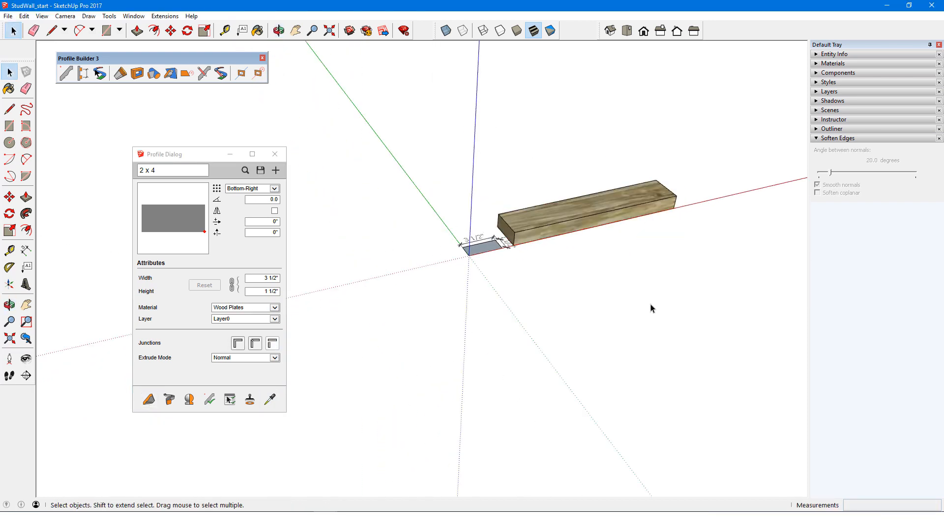
{"action": "left_click", "coordinate": [85, 71]}
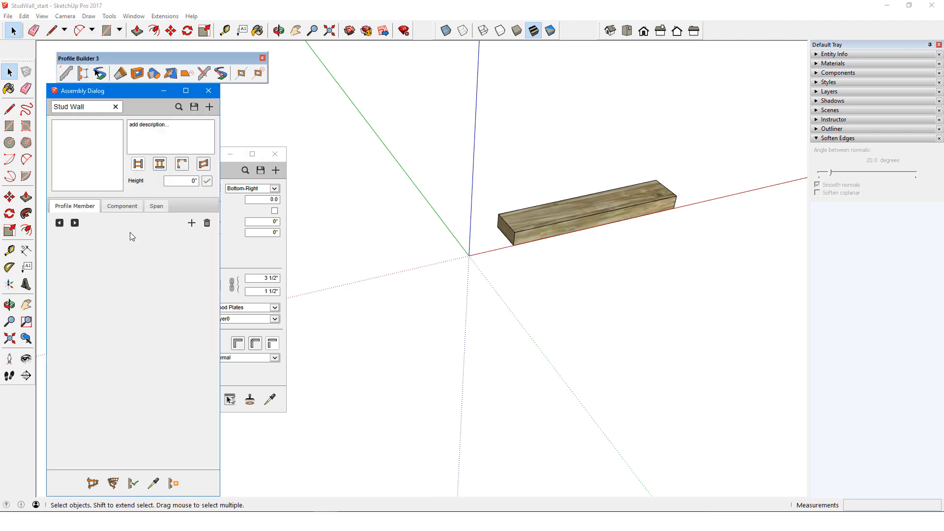
- Add 2x4 Bottom Plate, Top Plate and Double Top Plate members using the board from the model
{"action": "left_click", "coordinate": [192, 224]}
{"action": "type", "text": "Bottom Plate"}
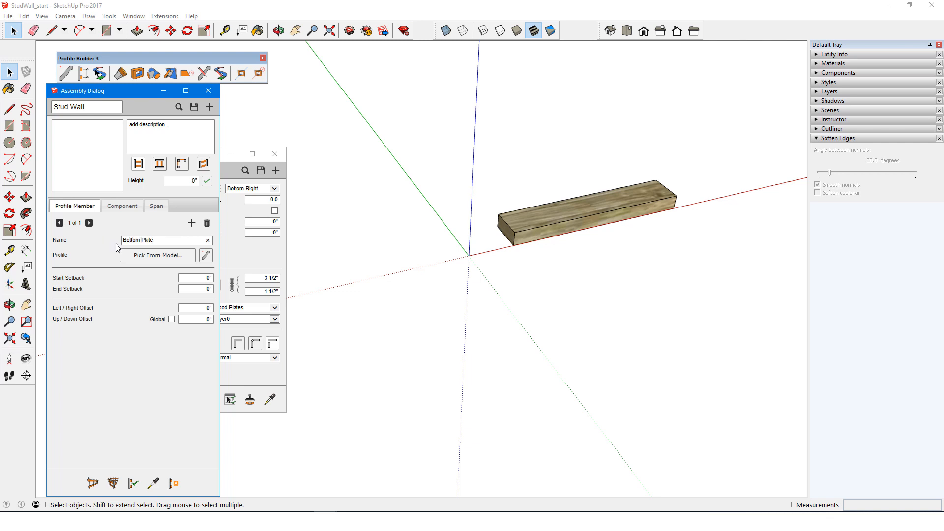
{"action": "left_click", "coordinate": [158, 254]}
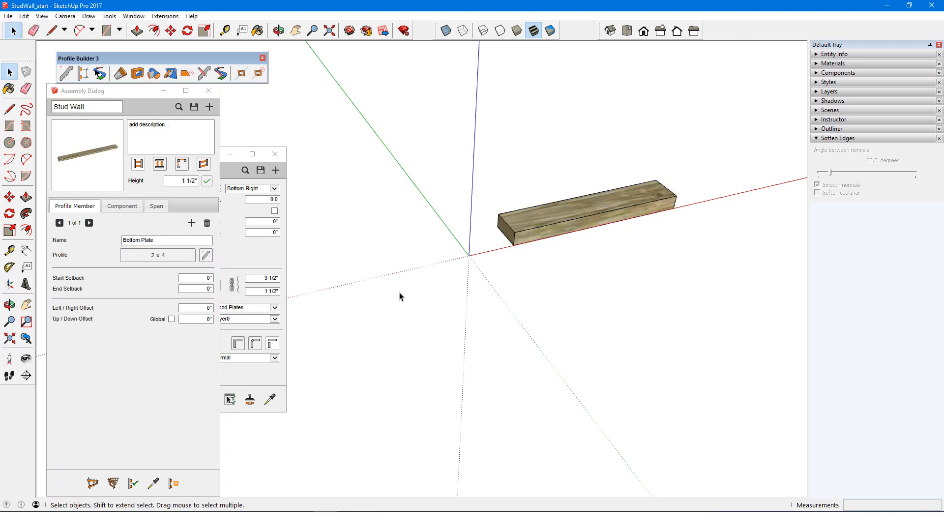
{"action": "mouse_move", "coordinate": [361, 323]}
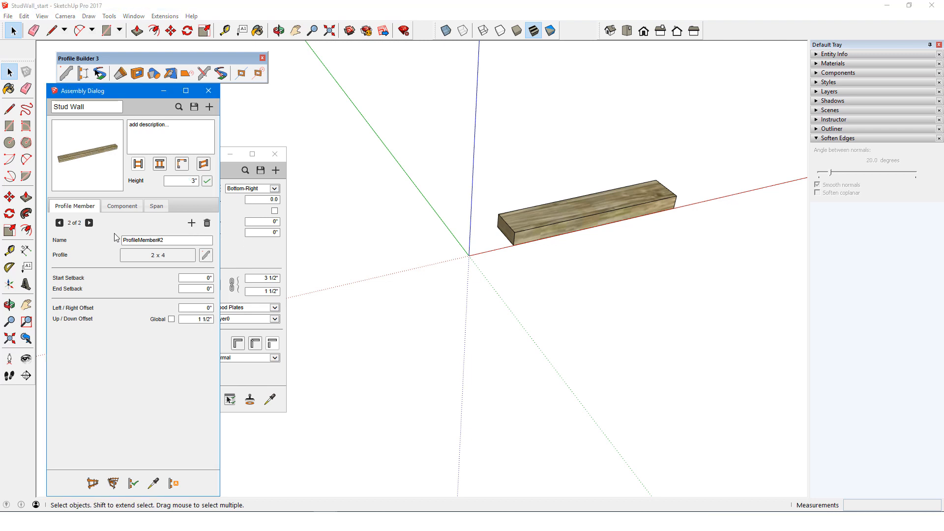
{"action": "type", "text": "Top Plate"}
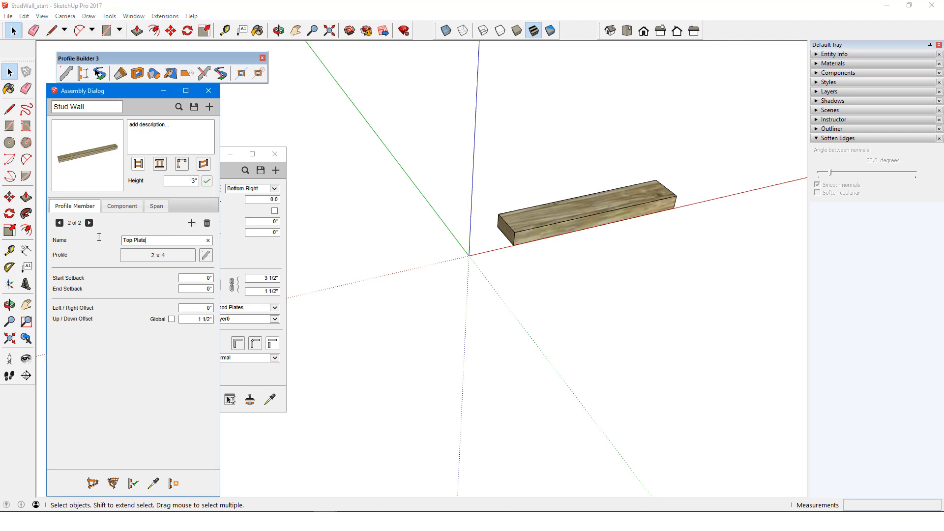
{"action": "mouse_move", "coordinate": [335, 279]}
{"action": "type", "text": "8' "}
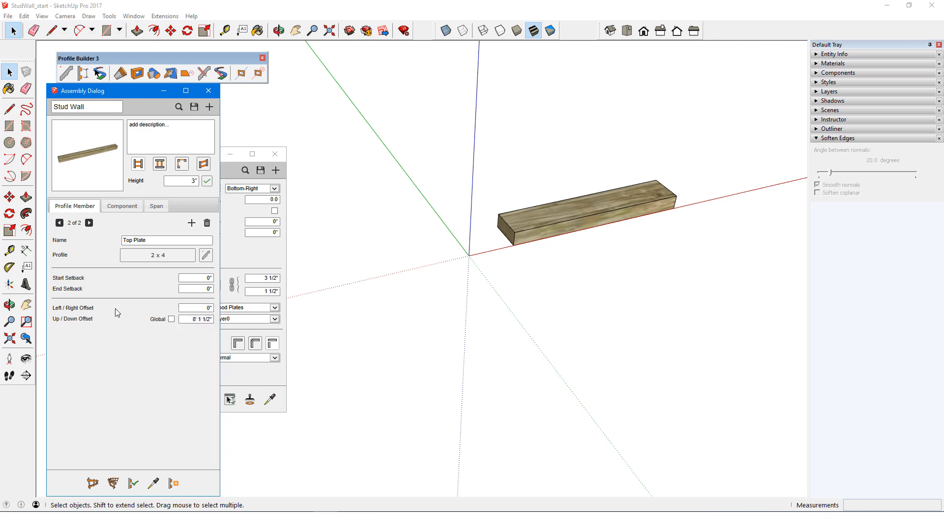
{"action": "left_click", "coordinate": [192, 223]}
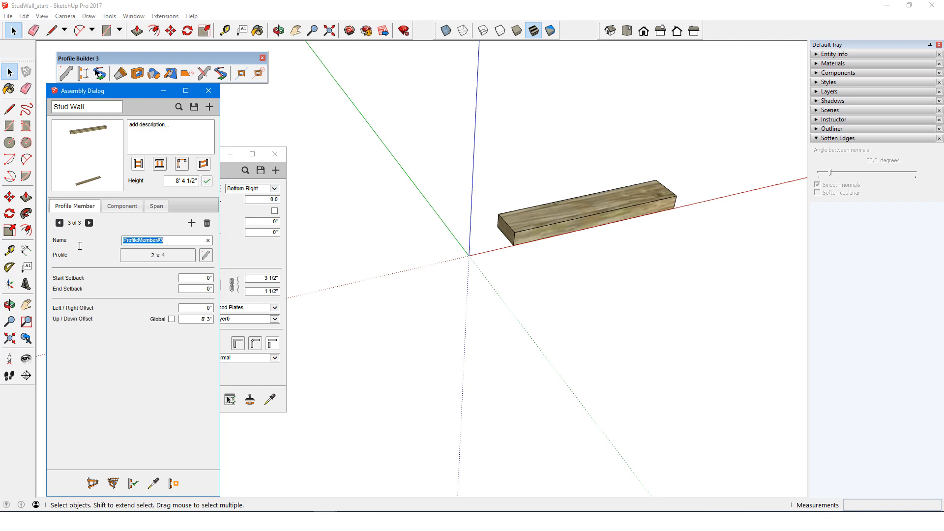
{"action": "type", "text": "Double Top Plate"}
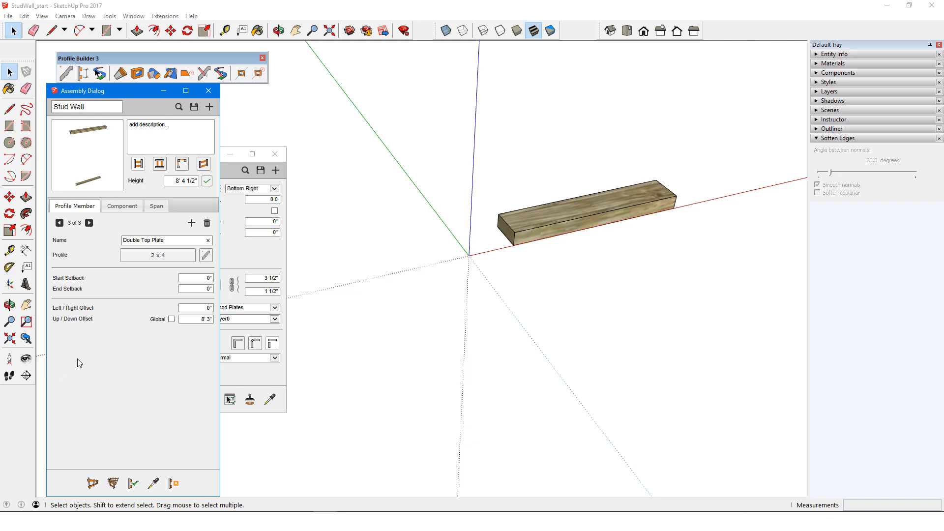
{"action": "mouse_move", "coordinate": [110, 369]}
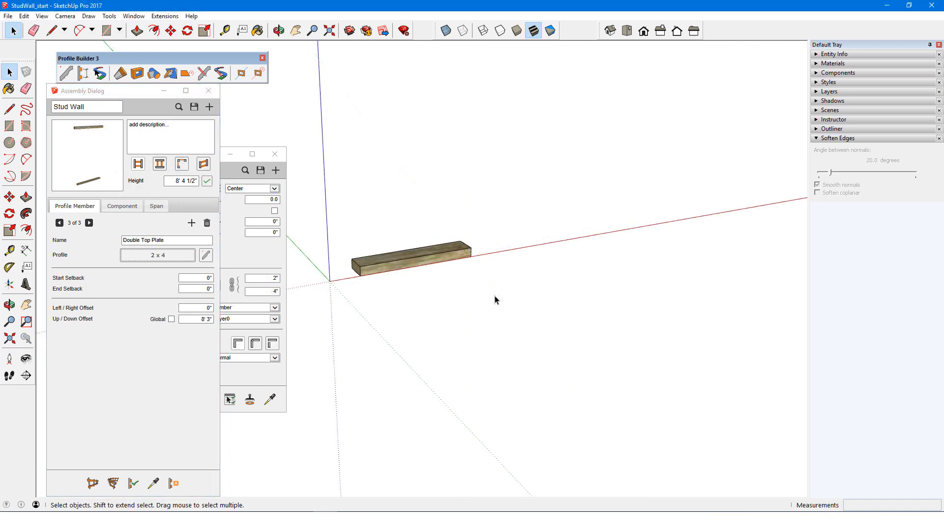
- Make the 2x4 board a component and give it the Wood Studs material
{"action": "right_click", "coordinate": [409, 247]}
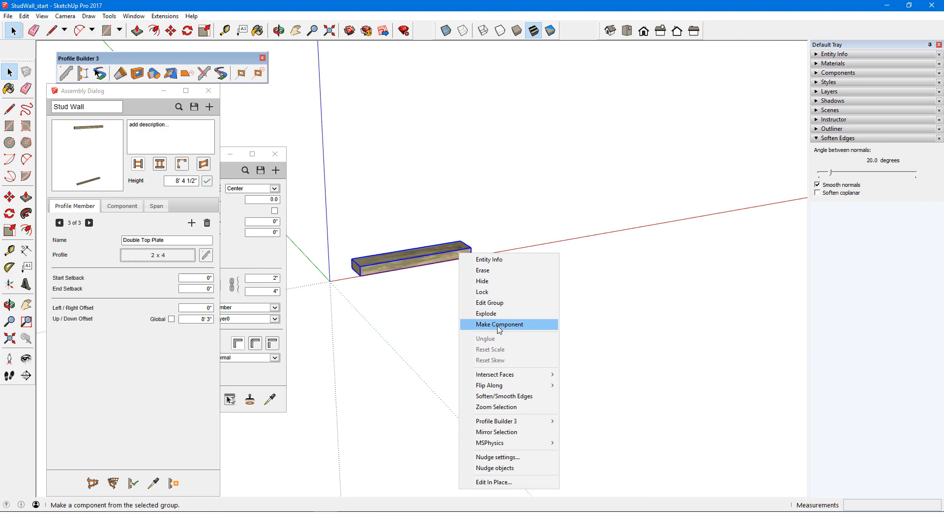
{"action": "left_click", "coordinate": [499, 324]}
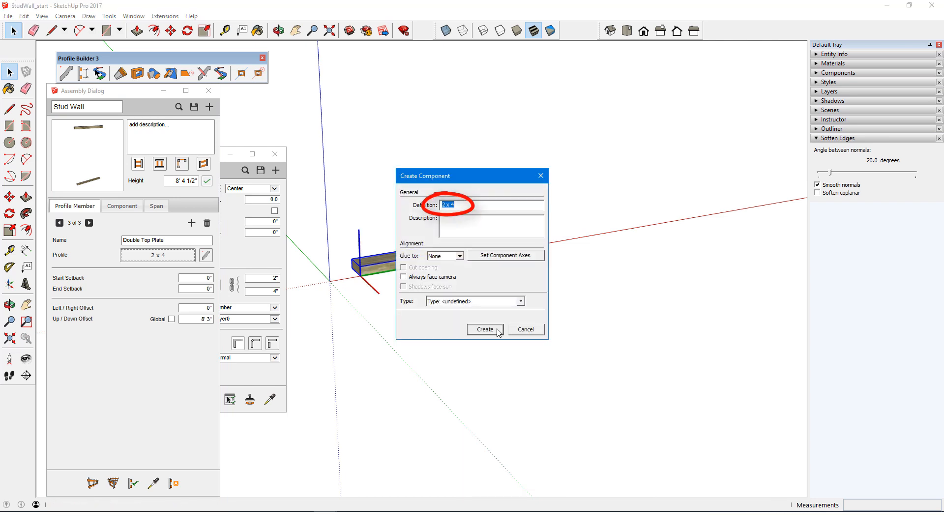
{"action": "left_click", "coordinate": [485, 330]}
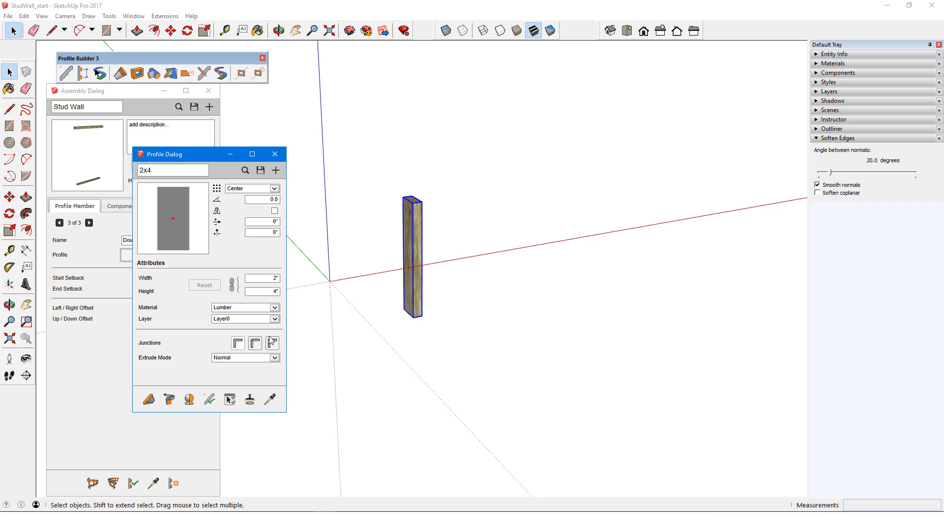
{"action": "left_click", "coordinate": [241, 307]}
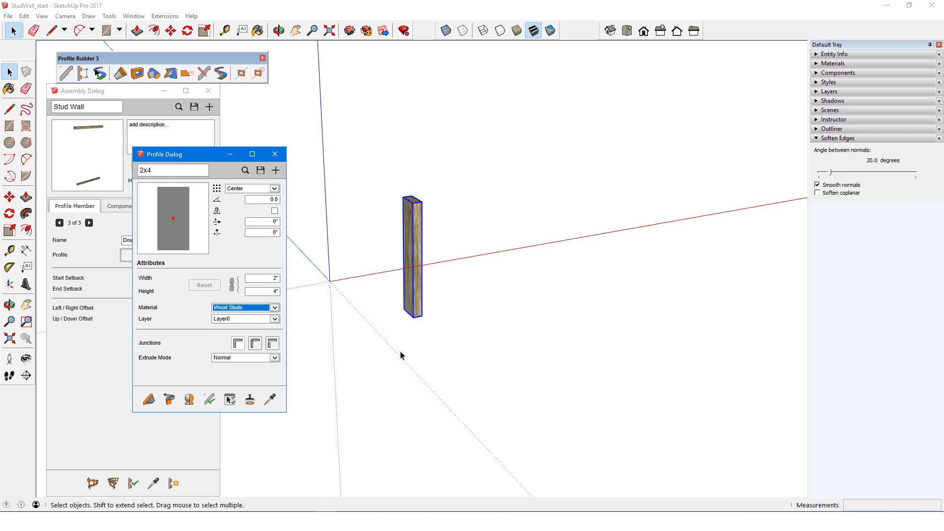
{"action": "left_click", "coordinate": [209, 399]}
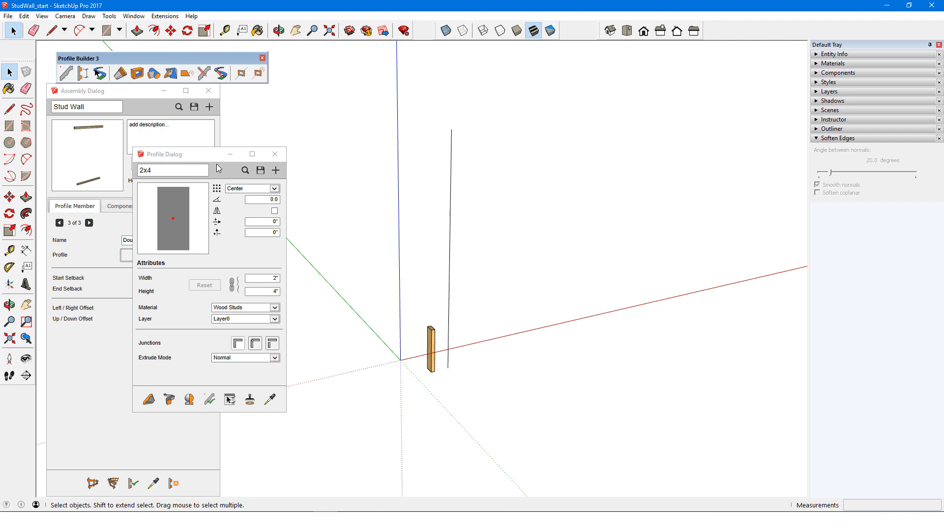
{"action": "mouse_move", "coordinate": [119, 73]}
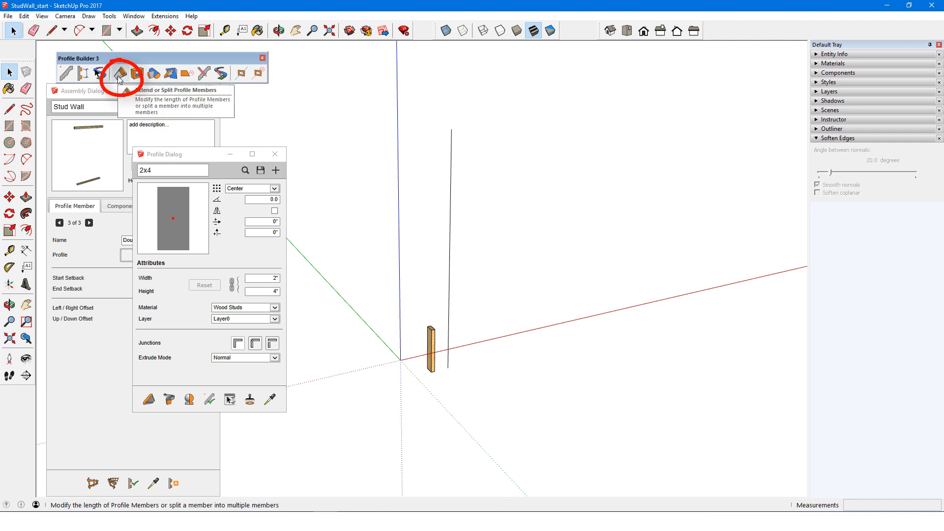
- Extend the stud to wall height, reset its axes at the base corner, and close Model Info
{"action": "left_click", "coordinate": [120, 72]}
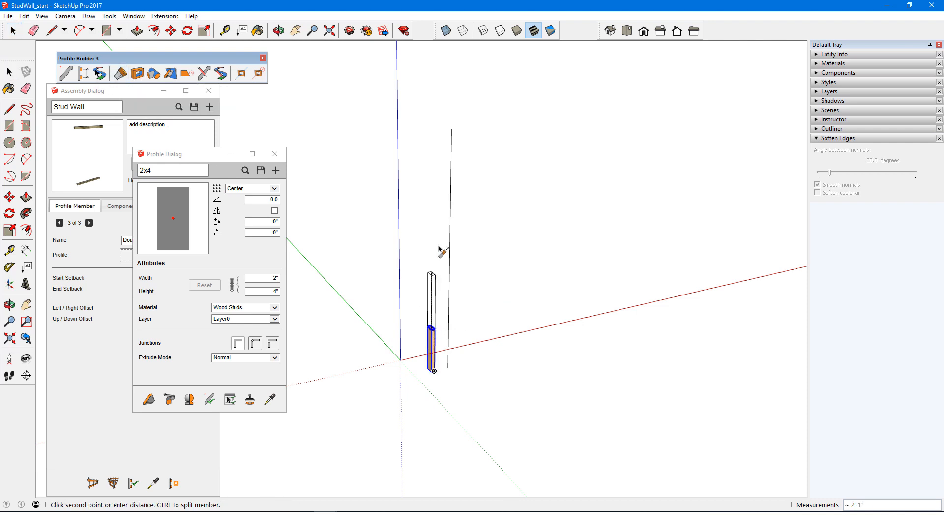
{"action": "right_click", "coordinate": [433, 361]}
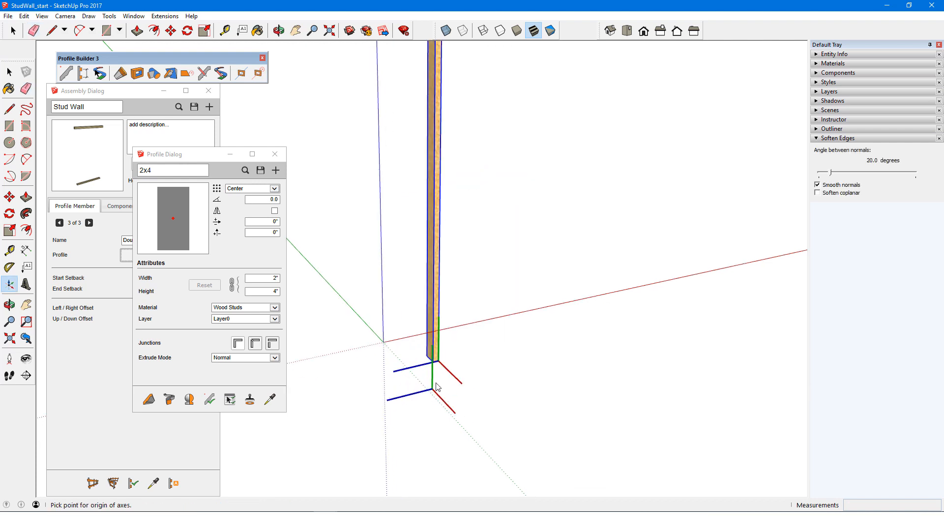
{"action": "left_click", "coordinate": [430, 358]}
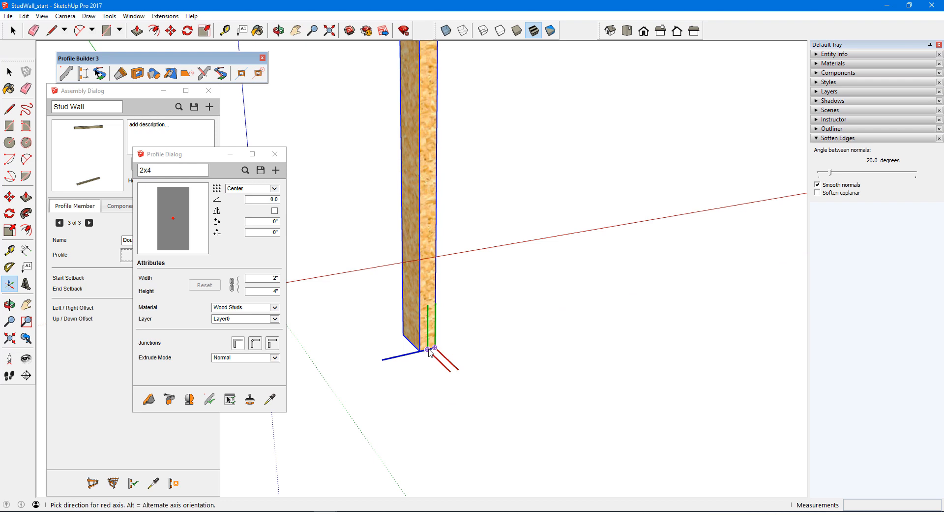
{"action": "mouse_move", "coordinate": [463, 346]}
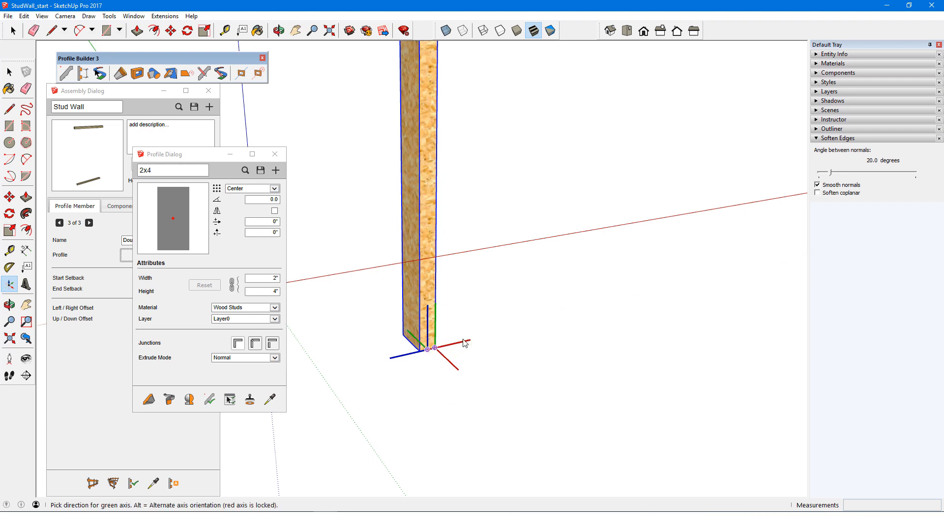
{"action": "mouse_move", "coordinate": [377, 312]}
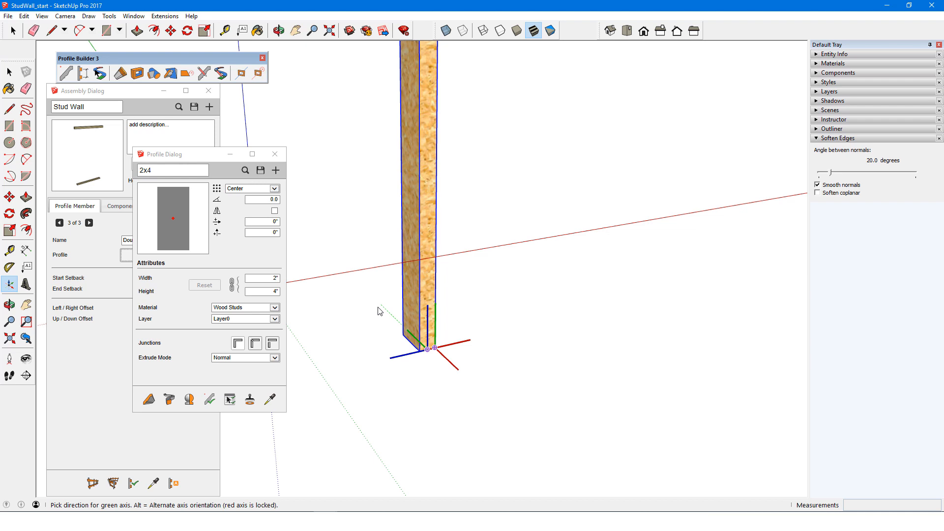
{"action": "left_click", "coordinate": [25, 89]}
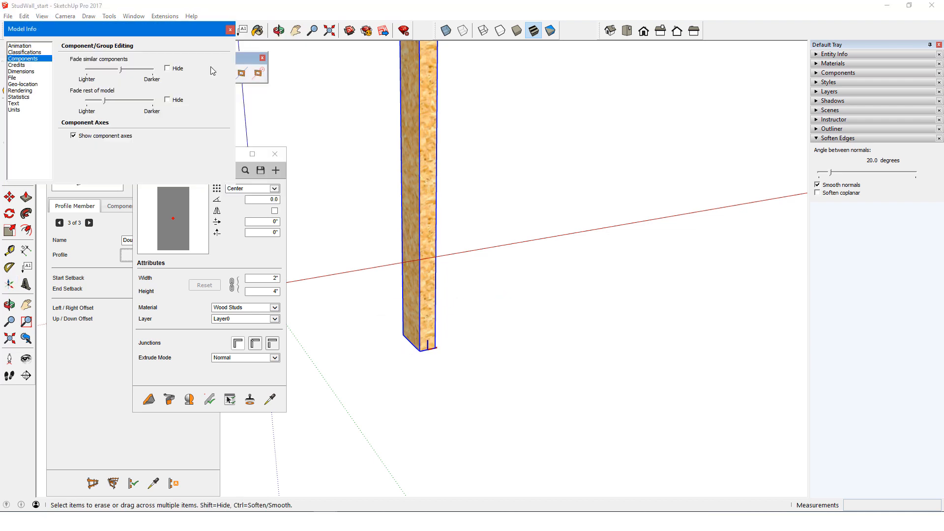
{"action": "left_click", "coordinate": [229, 28]}
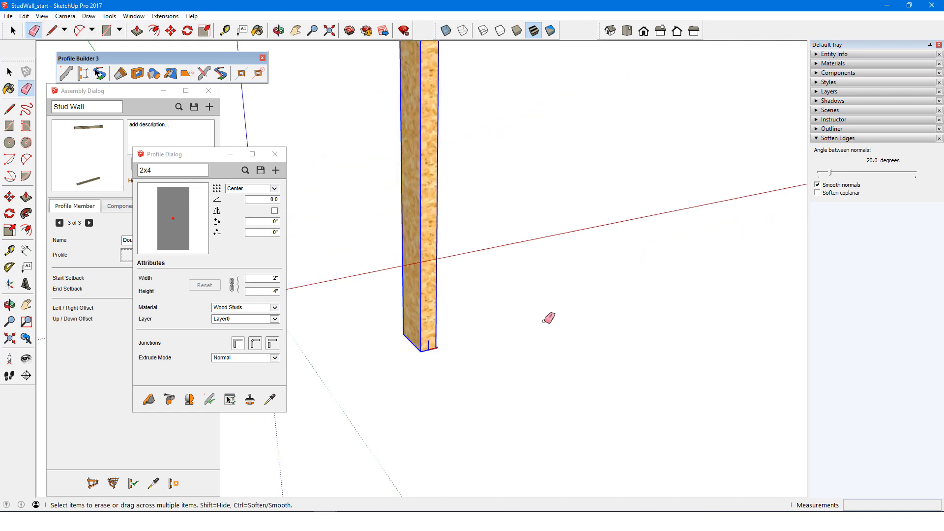
{"action": "left_click", "coordinate": [82, 90]}
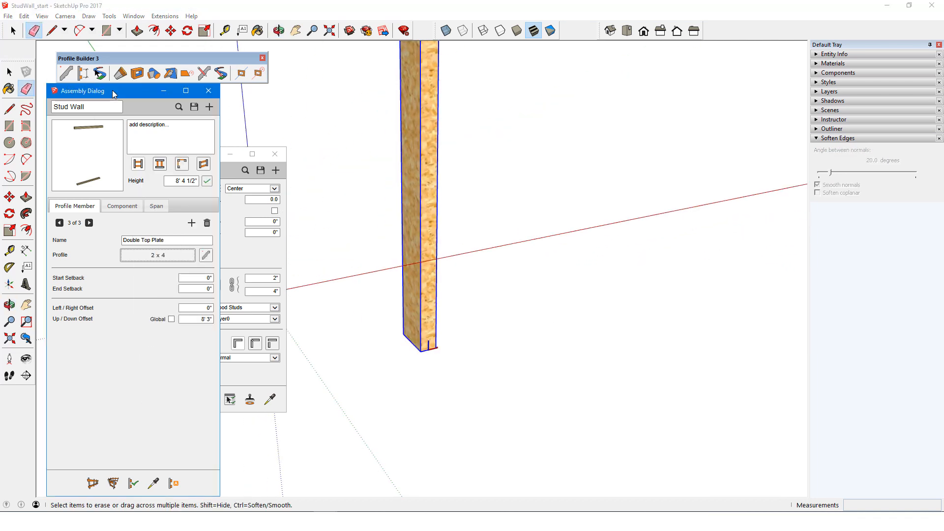
- Add a component member named Stud and pick the 2 x 4 part from the model for it
{"action": "left_click", "coordinate": [122, 205]}
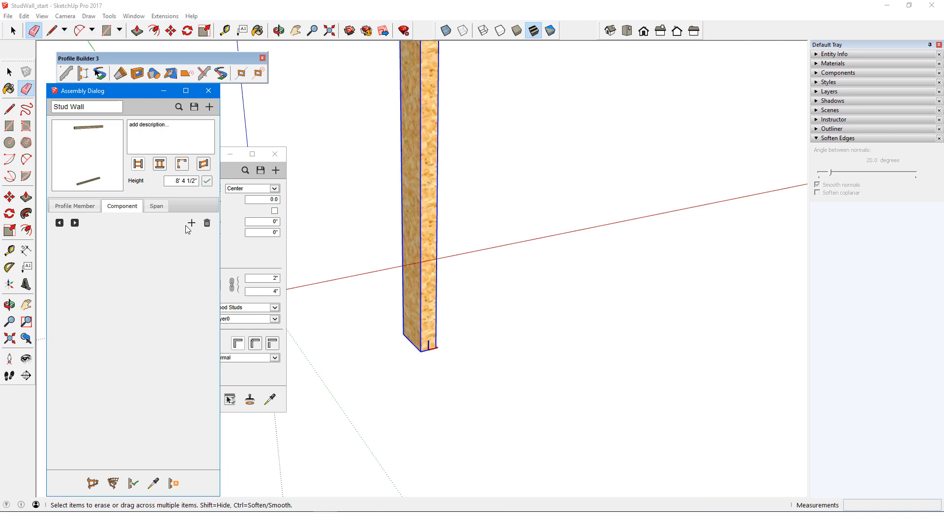
{"action": "left_click", "coordinate": [192, 224]}
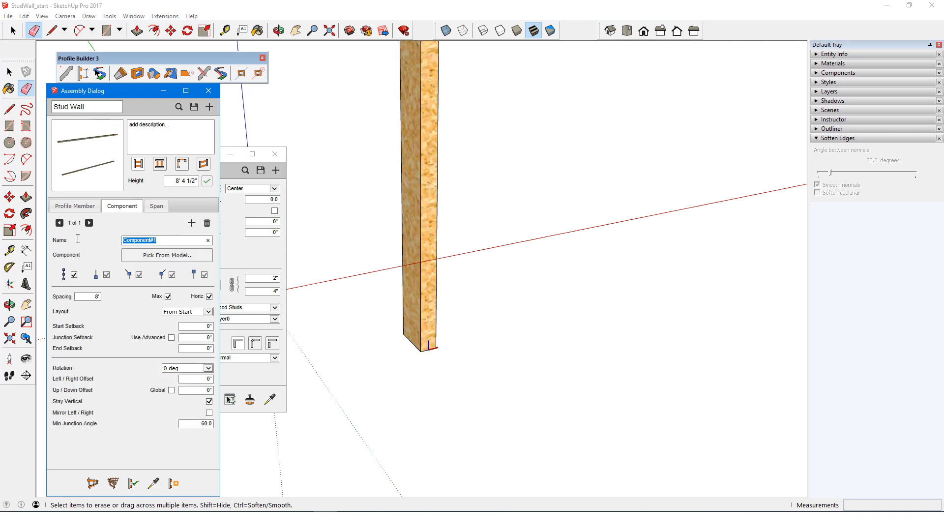
{"action": "type", "text": "Stud"}
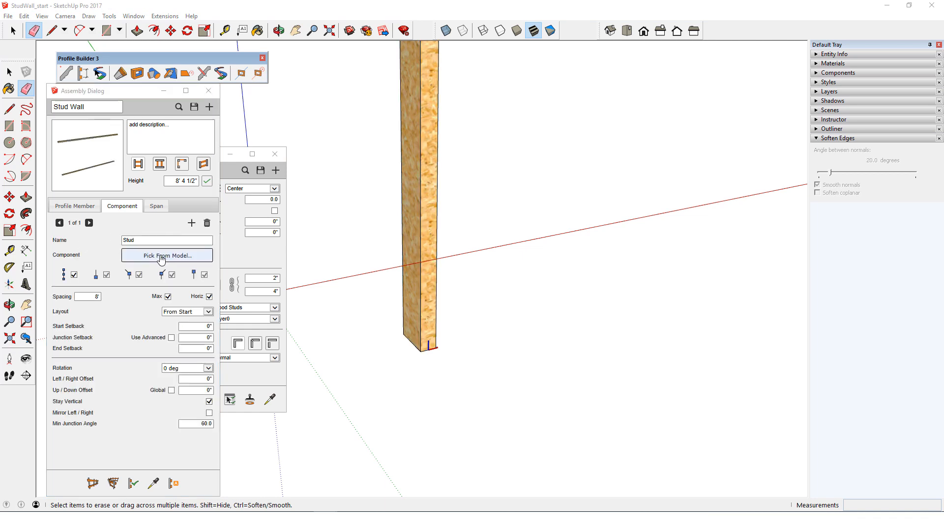
{"action": "left_click", "coordinate": [167, 256]}
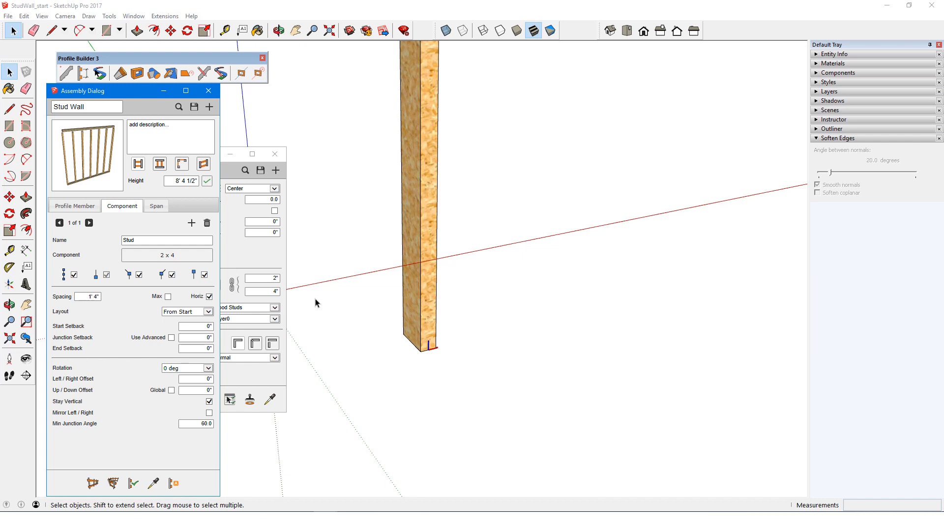
{"action": "mouse_move", "coordinate": [355, 271]}
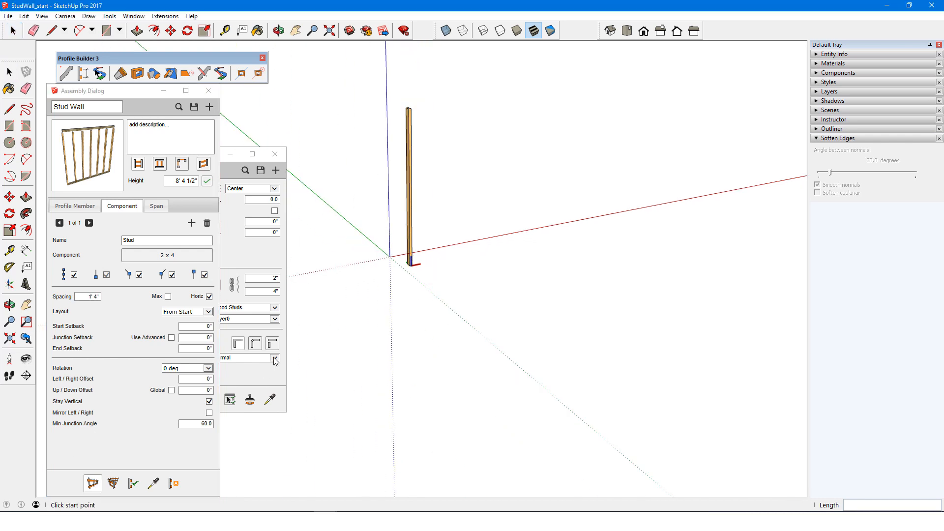
- Draw the wall path from the origin and raise the studs with a 1 1/2" up/down offset
{"action": "left_click", "coordinate": [502, 274]}
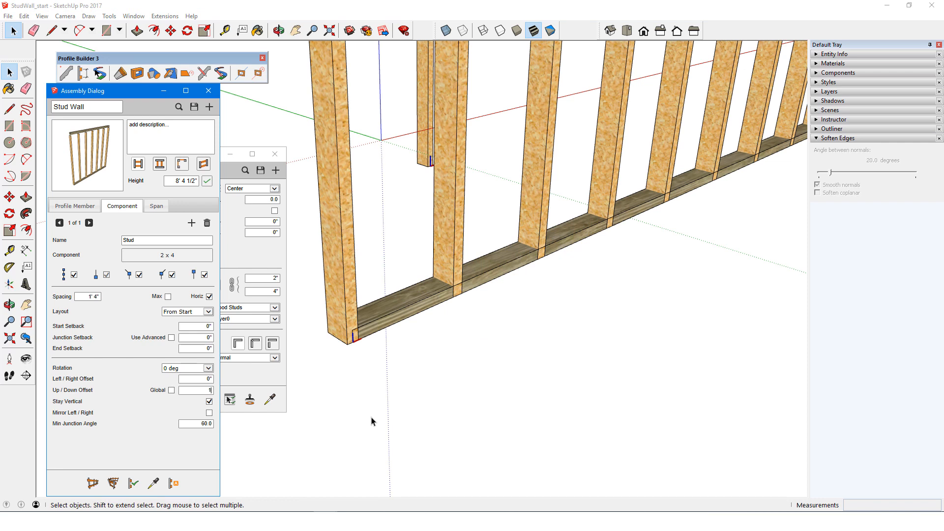
{"action": "mouse_move", "coordinate": [437, 450]}
{"action": "type", "text": "1 1/2\""}
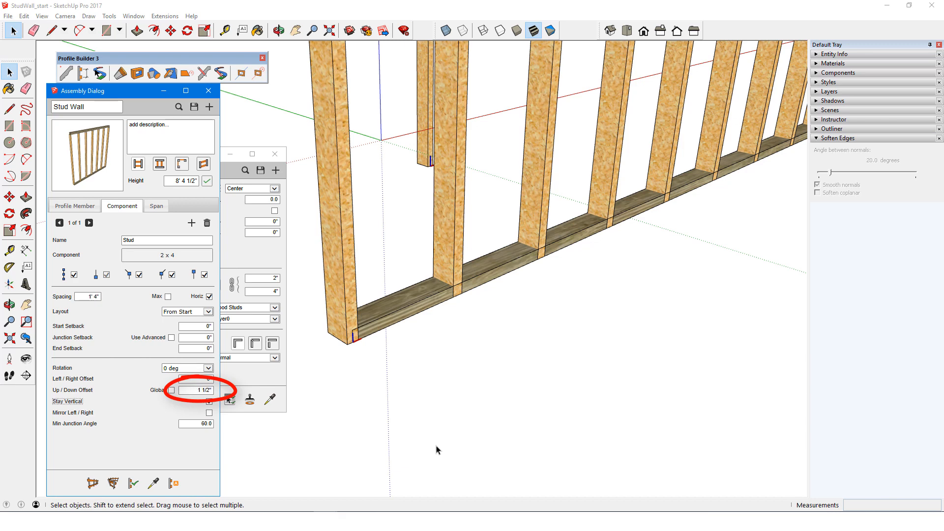
{"action": "left_click", "coordinate": [209, 401]}
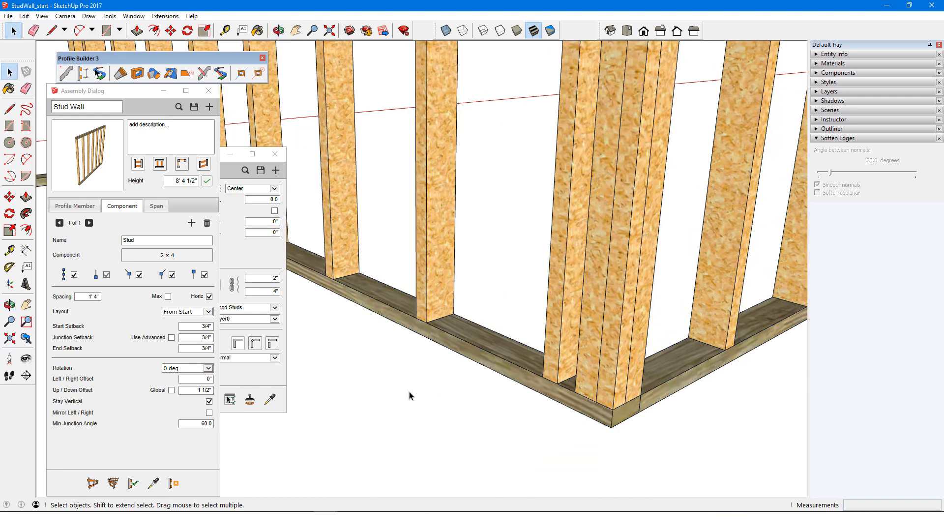
- Enable Use Advanced with 4 1/4" left and 3/4" right junction setbacks
{"action": "left_click", "coordinate": [162, 338]}
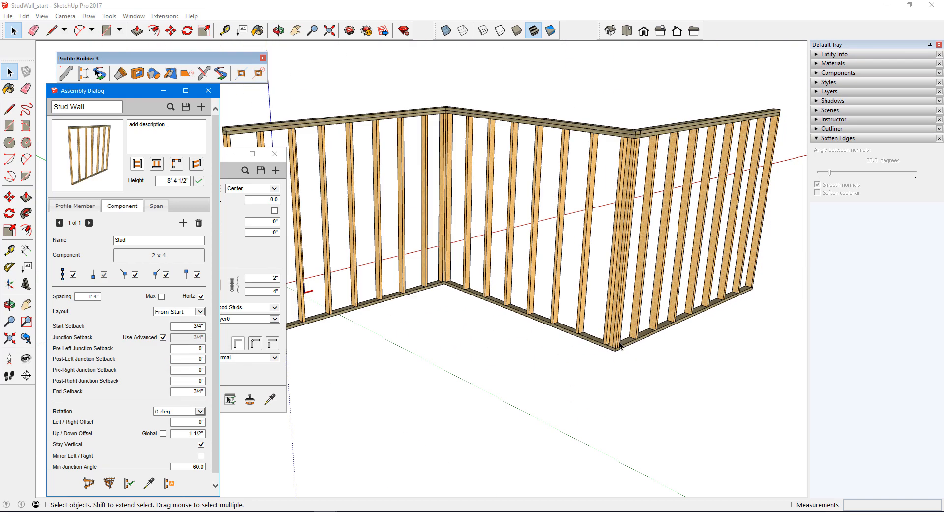
{"action": "scroll", "scroll_direction": "up", "scroll_amount": 3}
{"action": "type", "text": "3/4"}
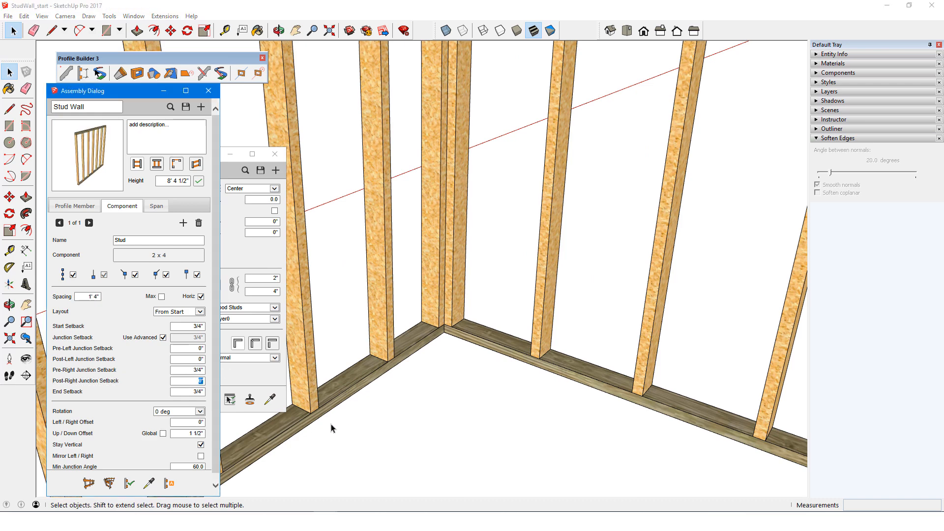
{"action": "left_click", "coordinate": [128, 484]}
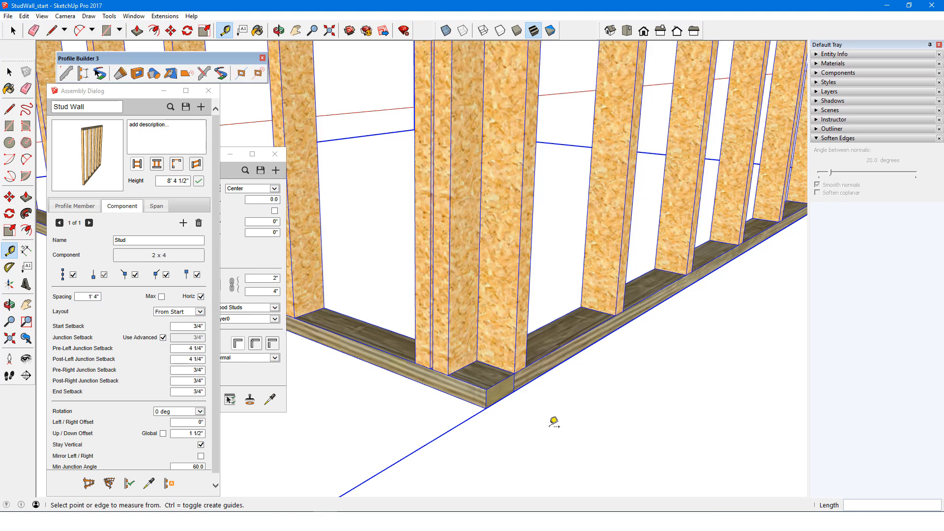
- Make a corner stud unique as 2 x 4 Left with Junction Studs material and its axes at the base corner
{"action": "left_click", "coordinate": [838, 72]}
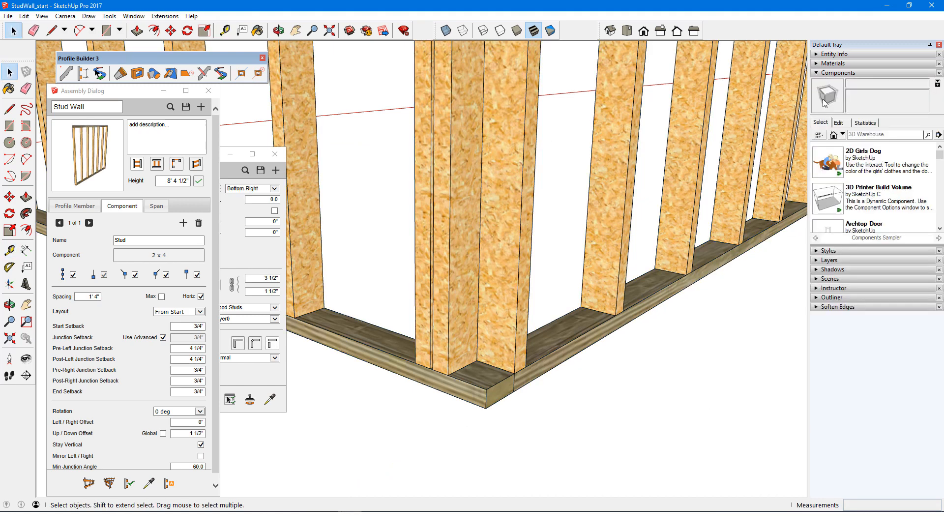
{"action": "left_click", "coordinate": [833, 134]}
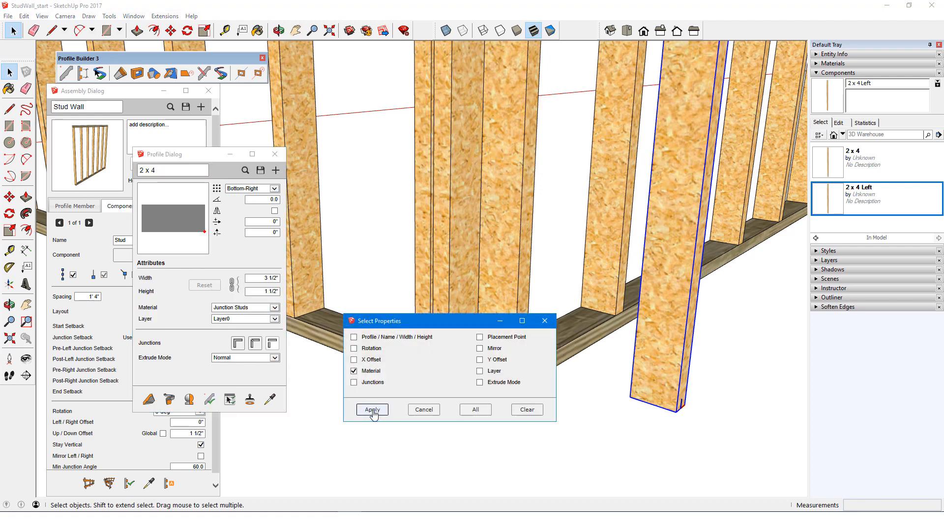
{"action": "left_click", "coordinate": [372, 409]}
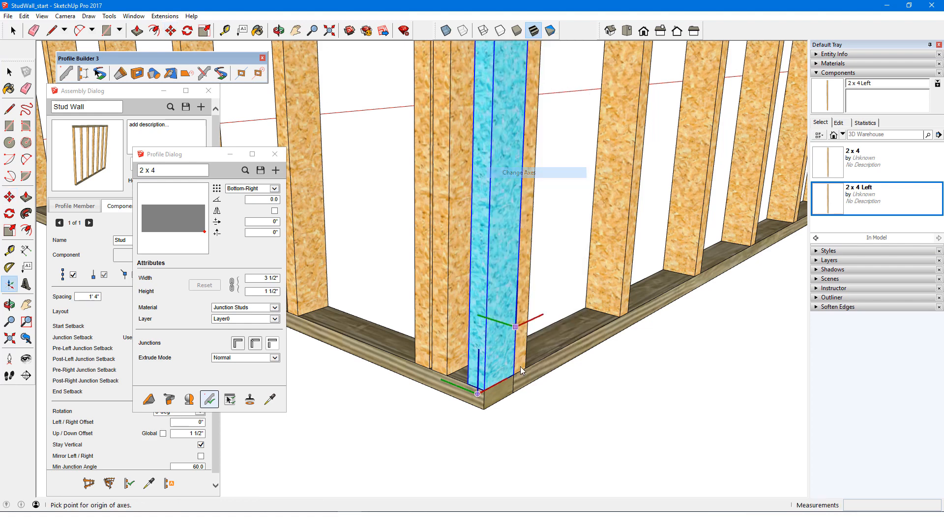
{"action": "left_click", "coordinate": [493, 393]}
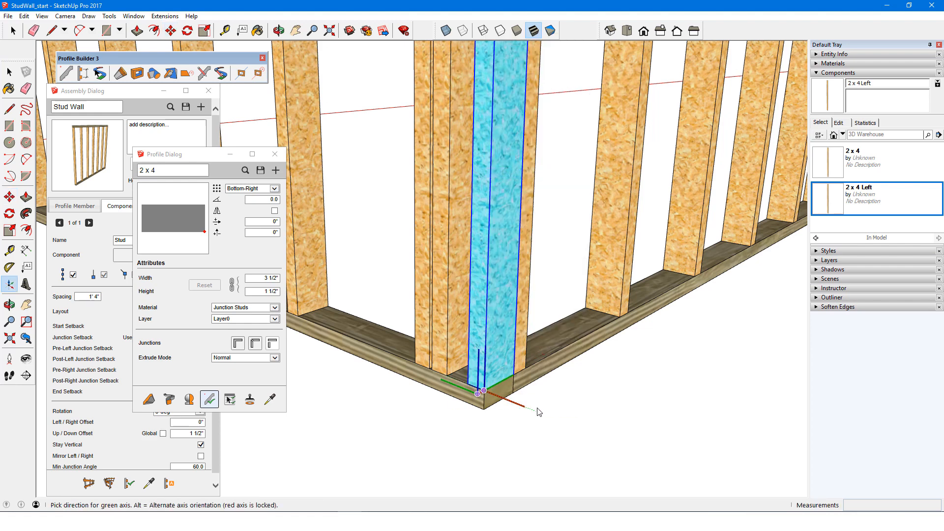
{"action": "mouse_move", "coordinate": [541, 369]}
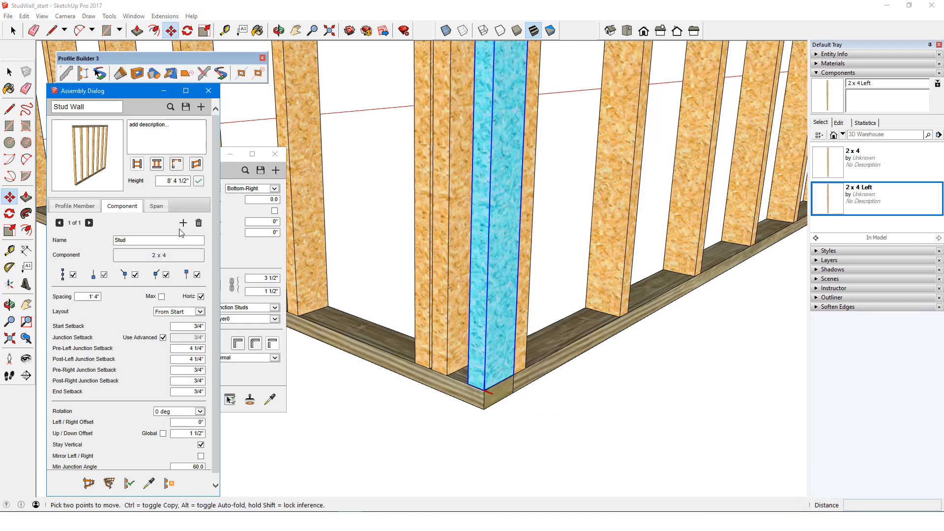
- Add a Stud Left member placed only at left junctions, with Use Advanced turned off
{"action": "left_click", "coordinate": [184, 223]}
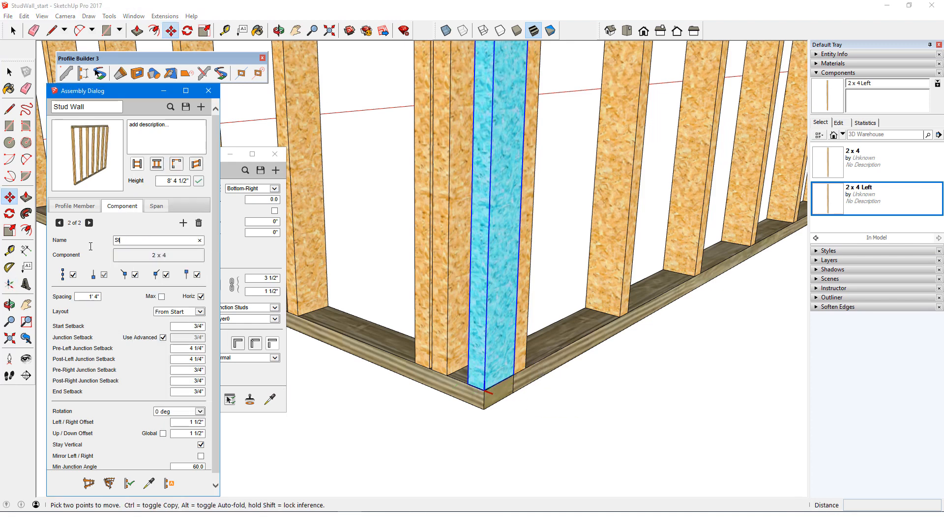
{"action": "left_click", "coordinate": [157, 256]}
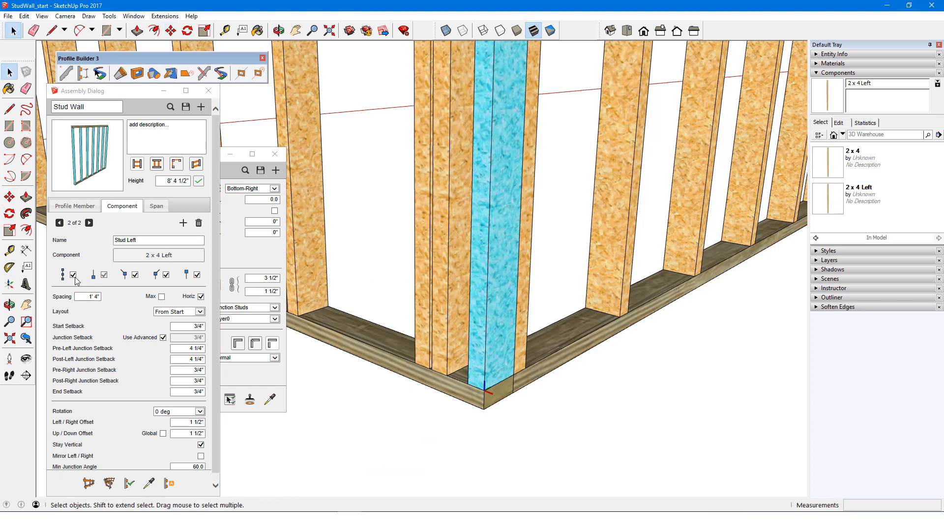
{"action": "left_click", "coordinate": [74, 275]}
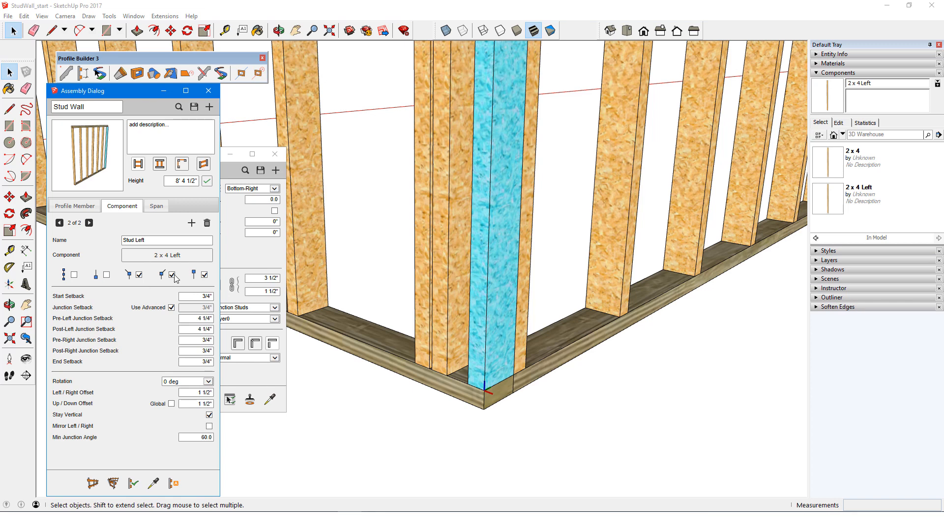
{"action": "left_click", "coordinate": [184, 274]}
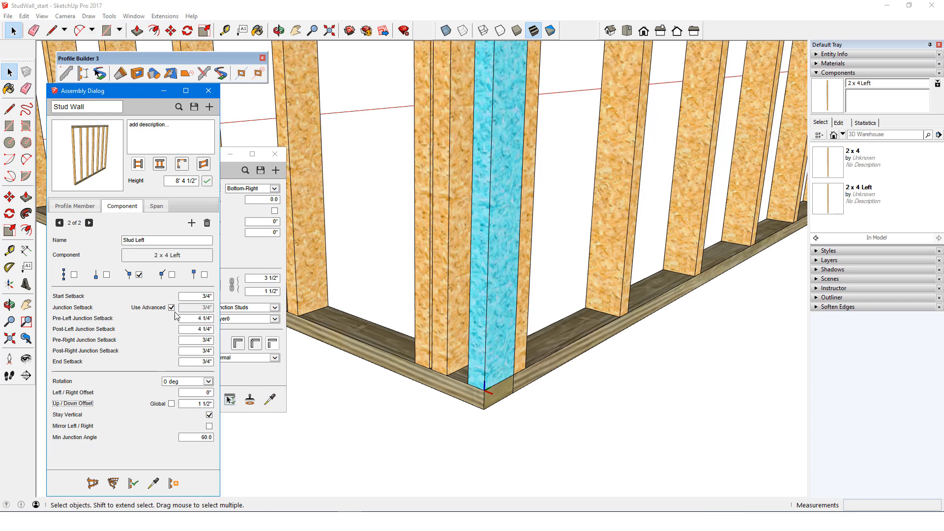
{"action": "left_click", "coordinate": [172, 308]}
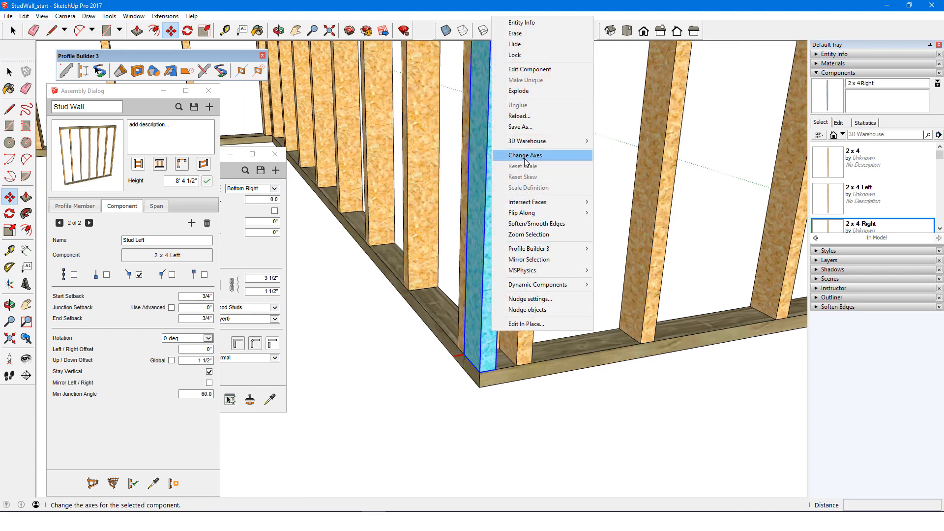
- Re-axe the 2 x 4 Right stud and add a Stud Right member for right junctions
{"action": "left_click", "coordinate": [525, 155]}
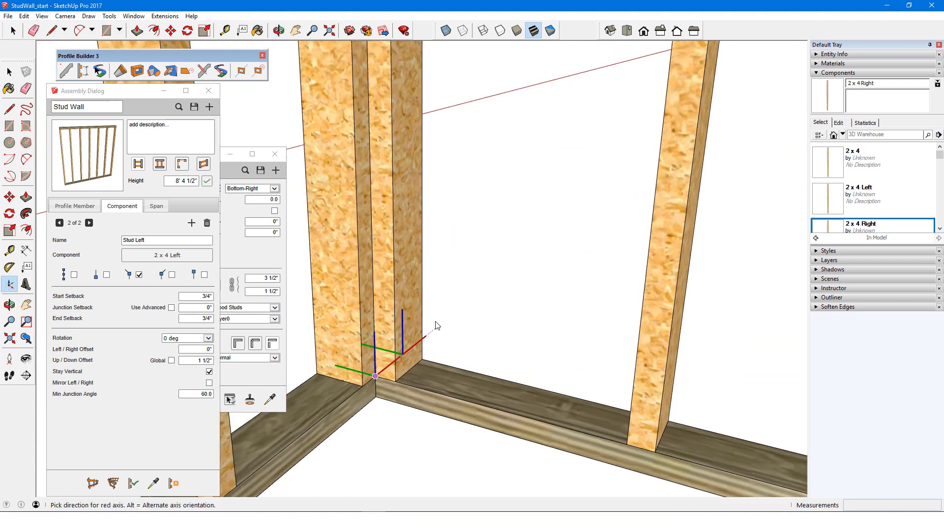
{"action": "mouse_move", "coordinate": [439, 329]}
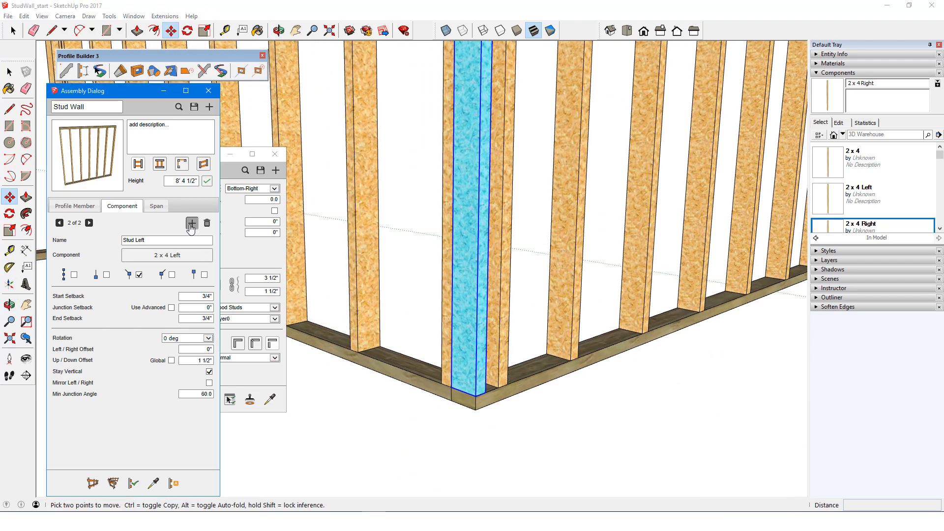
{"action": "left_click", "coordinate": [192, 223]}
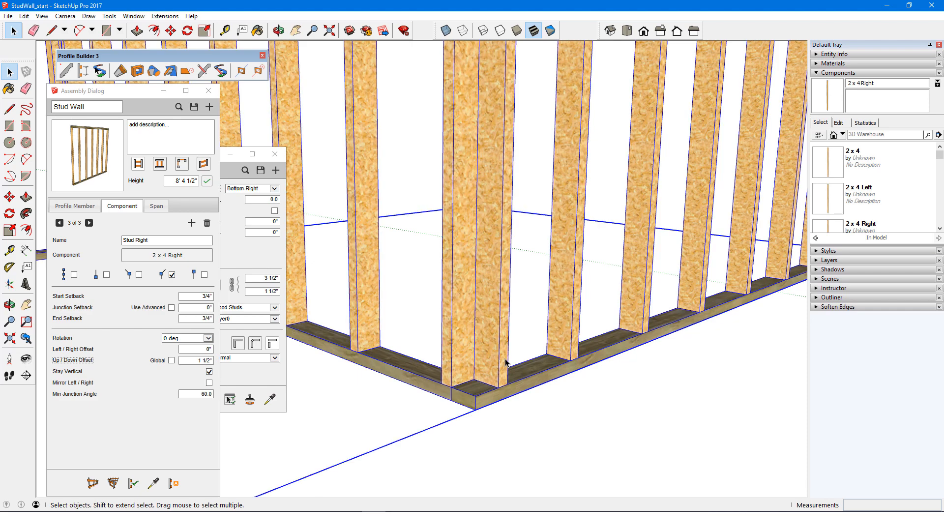
{"action": "left_click", "coordinate": [473, 181]}
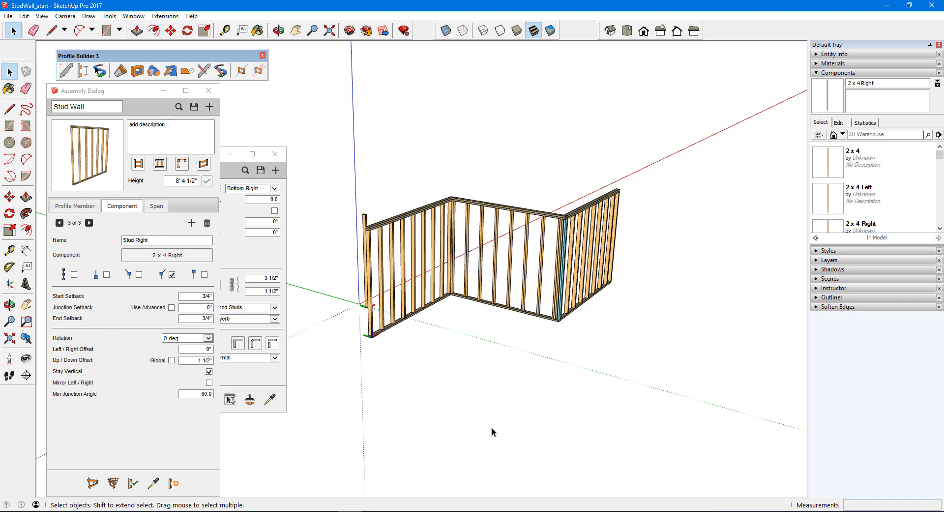
{"action": "mouse_move", "coordinate": [511, 210]}
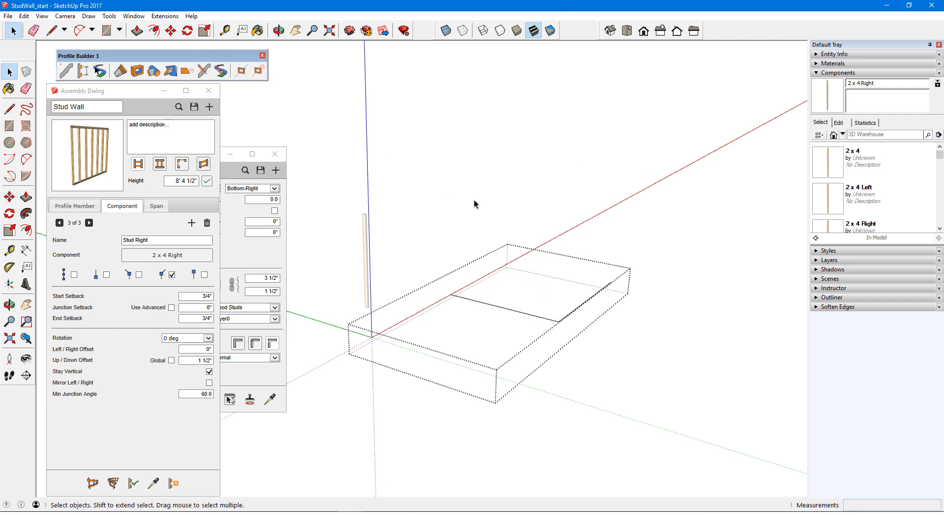
- Rotate the second path edge to a shallower angle, close the group and select the rebuilt wall
{"action": "left_click", "coordinate": [187, 30]}
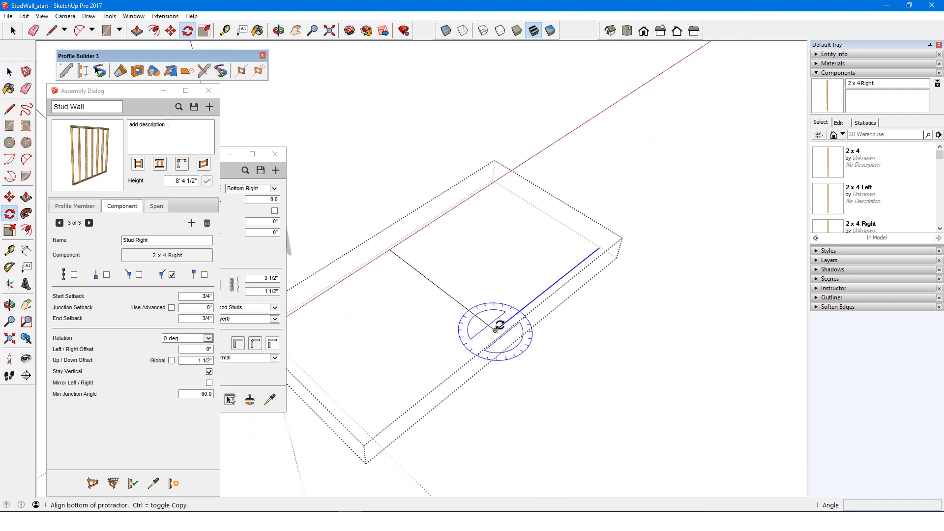
{"action": "right_click", "coordinate": [596, 184]}
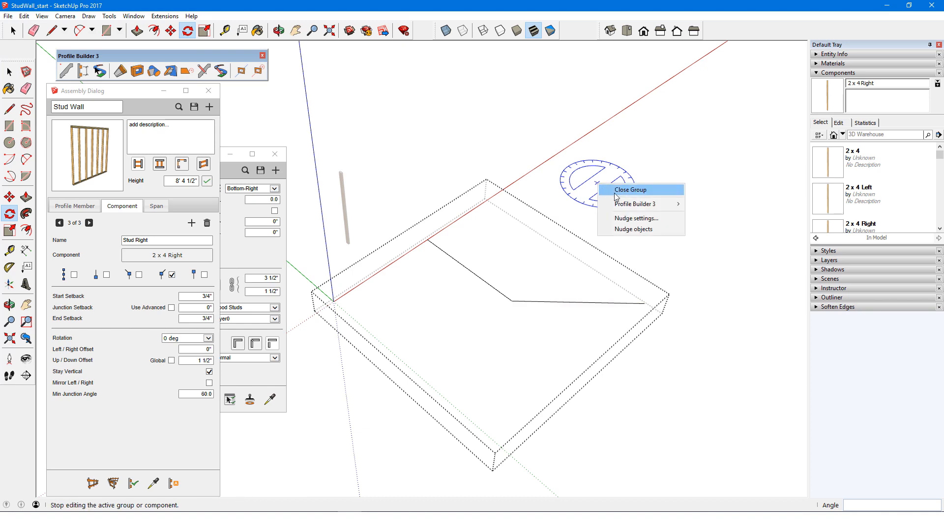
{"action": "left_click", "coordinate": [630, 189]}
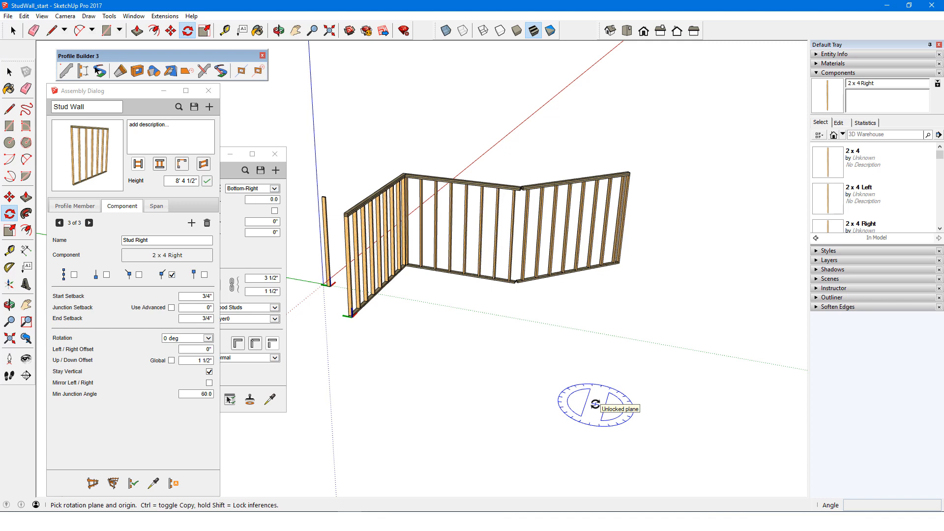
{"action": "left_click", "coordinate": [10, 31]}
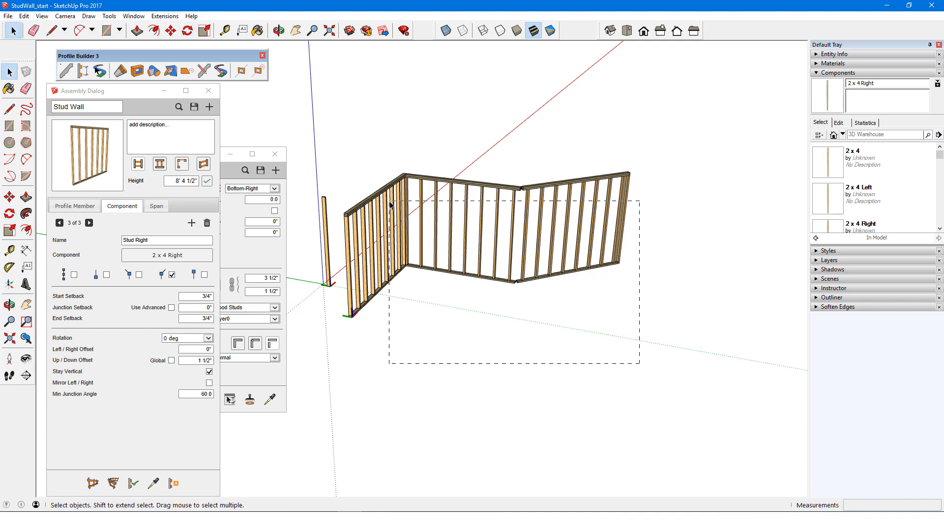